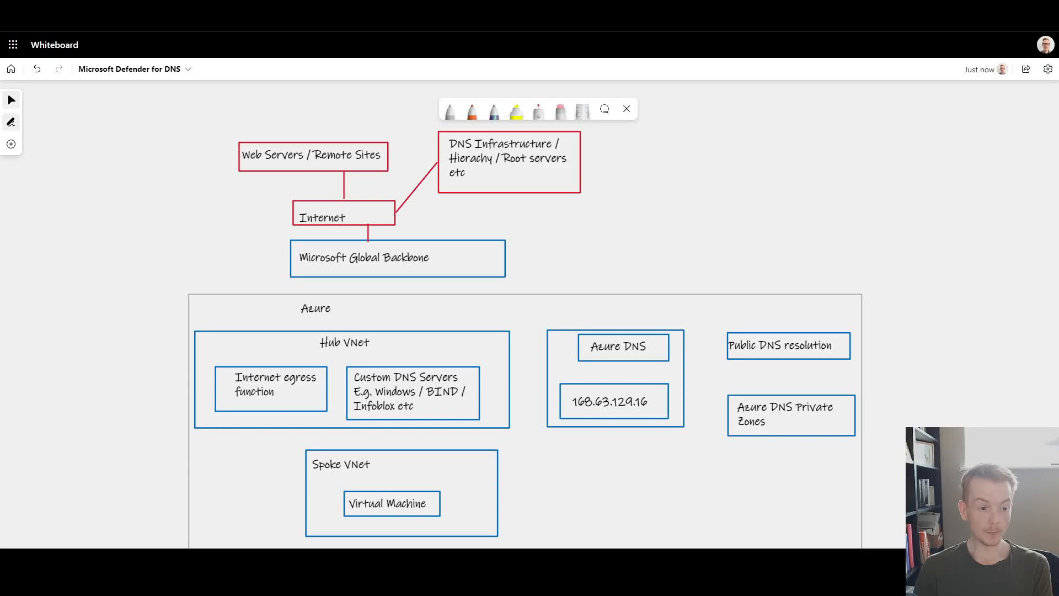
pyautogui.moveTo(677, 161)
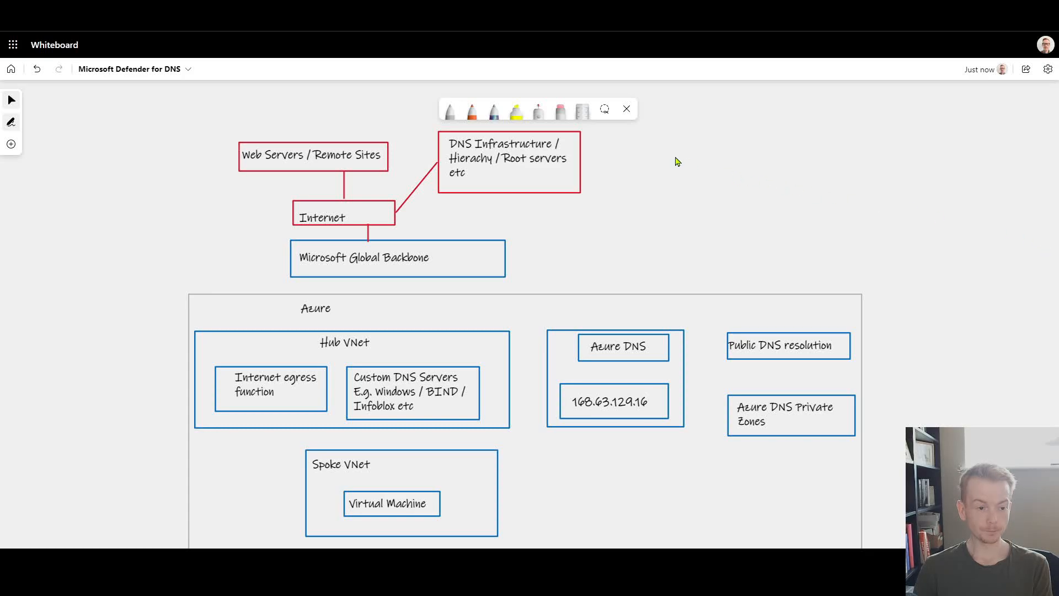
pyautogui.moveTo(449, 112)
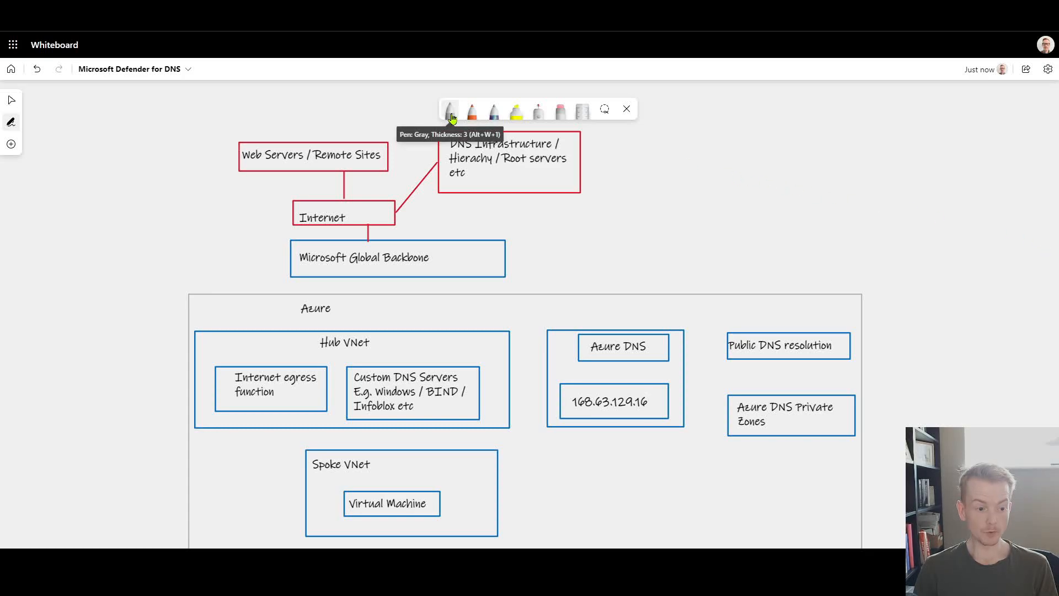
pyautogui.moveTo(496, 116)
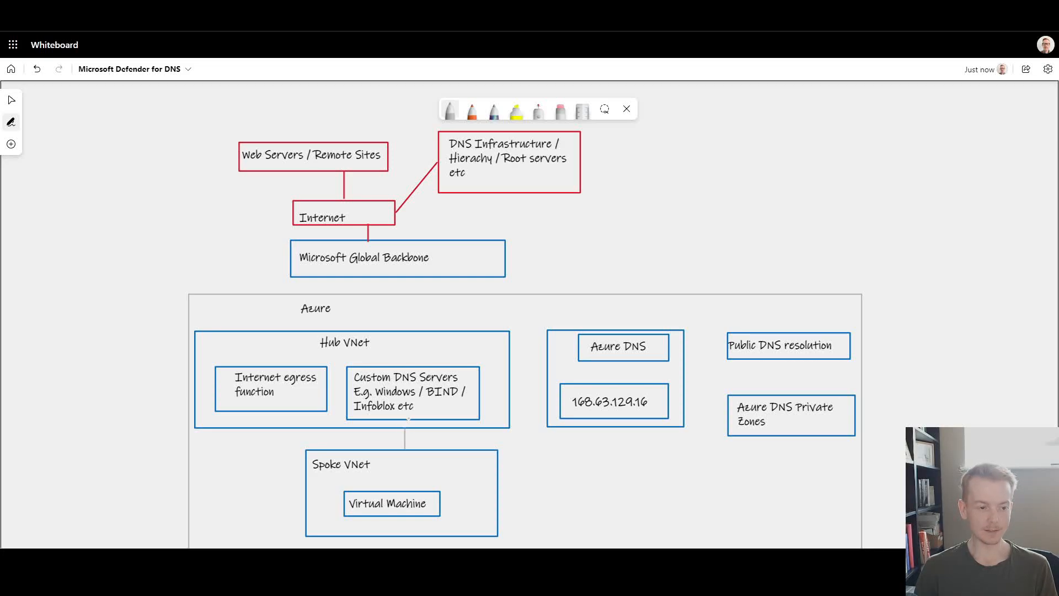
pyautogui.moveTo(539, 109)
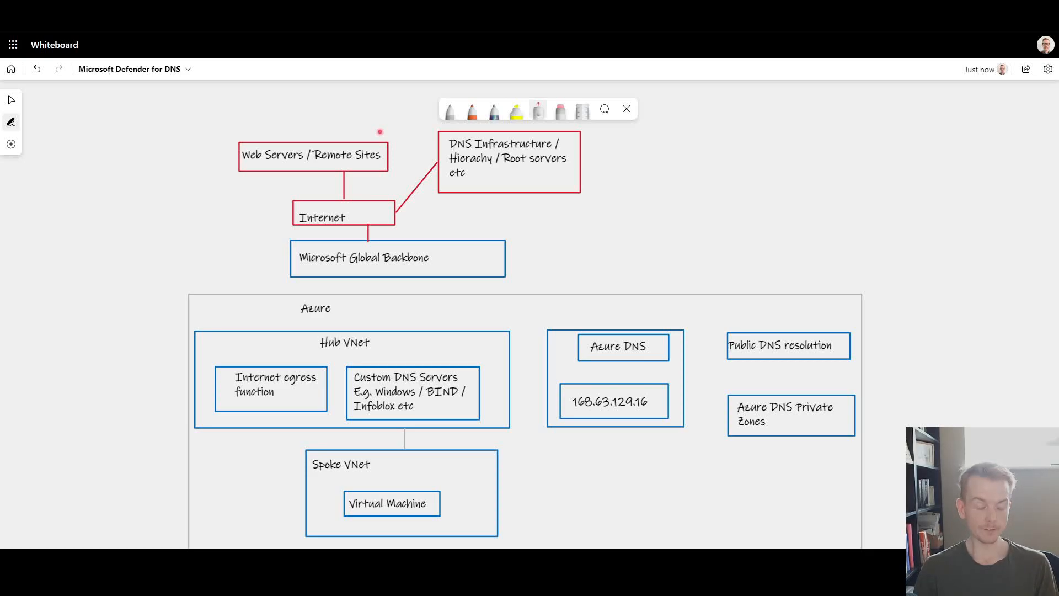
pyautogui.moveTo(418, 363)
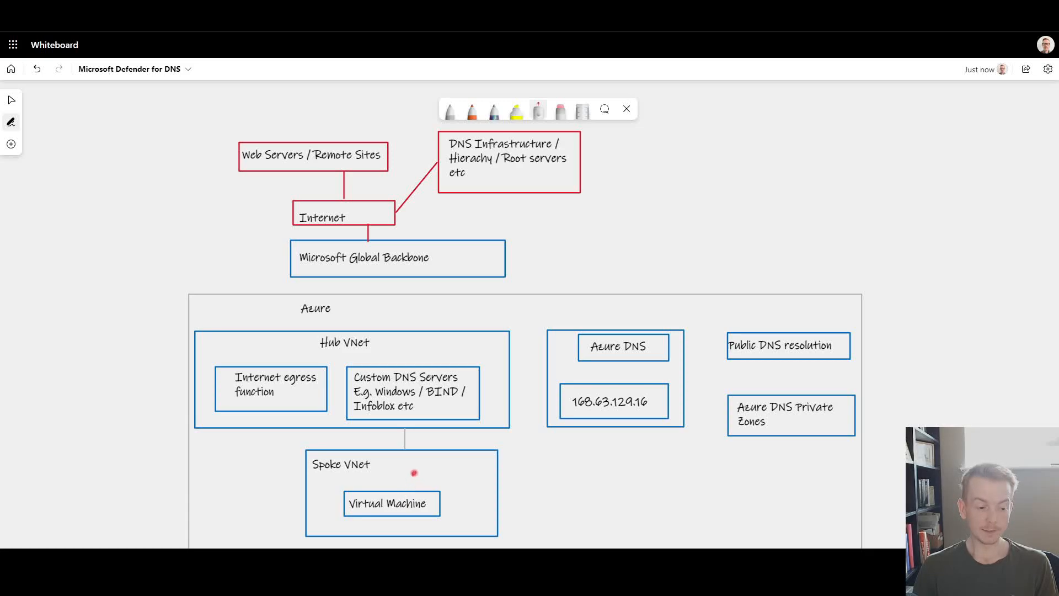
pyautogui.moveTo(439, 344)
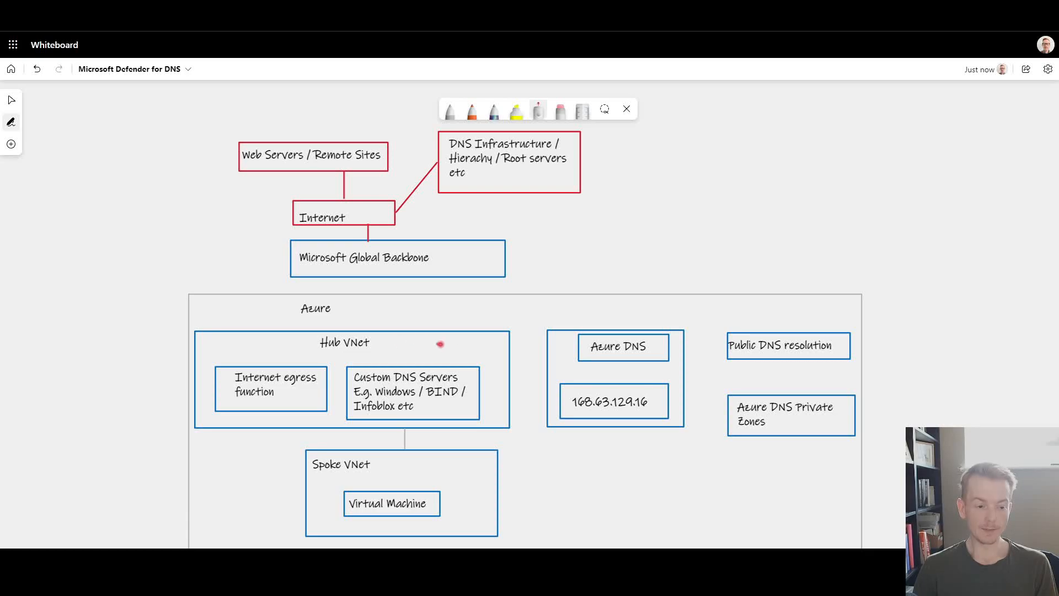
pyautogui.moveTo(556, 376)
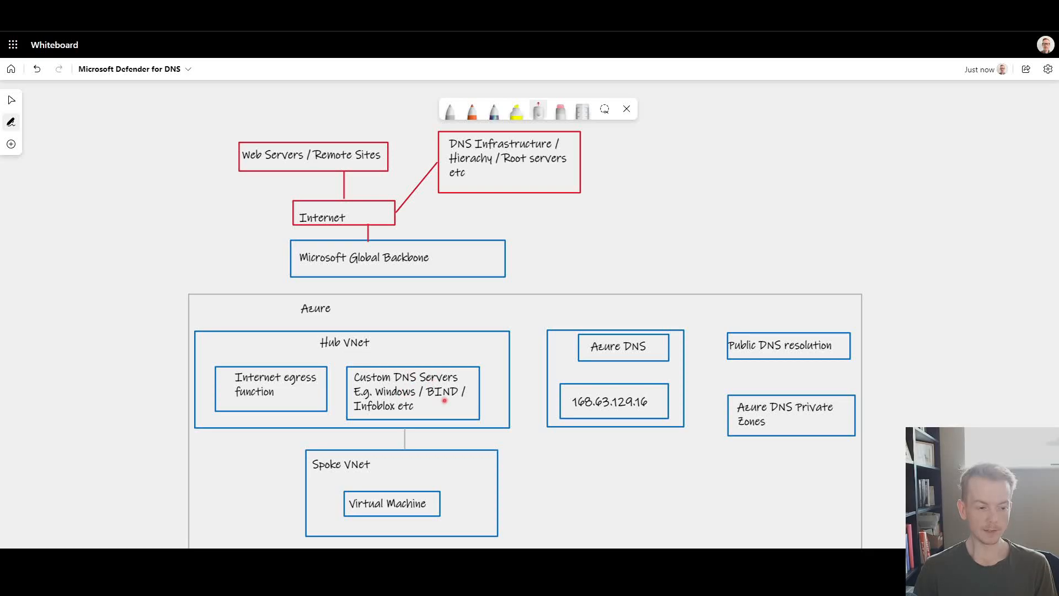
# Step: Pick red ink and start an arrow from Custom DNS Servers to 168.63.129.16
pyautogui.click(450, 111)
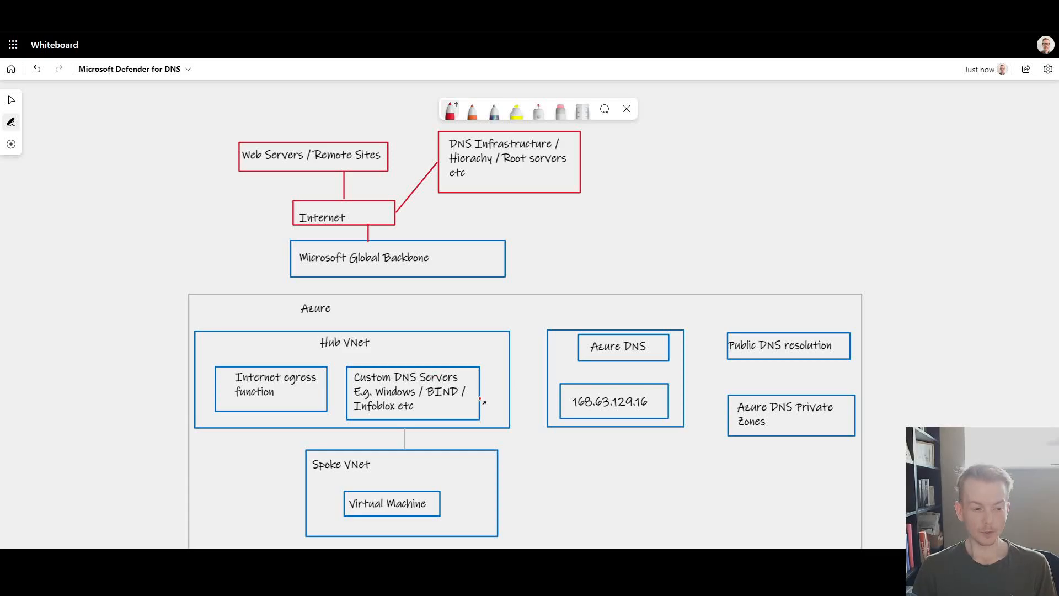
pyautogui.click(450, 109)
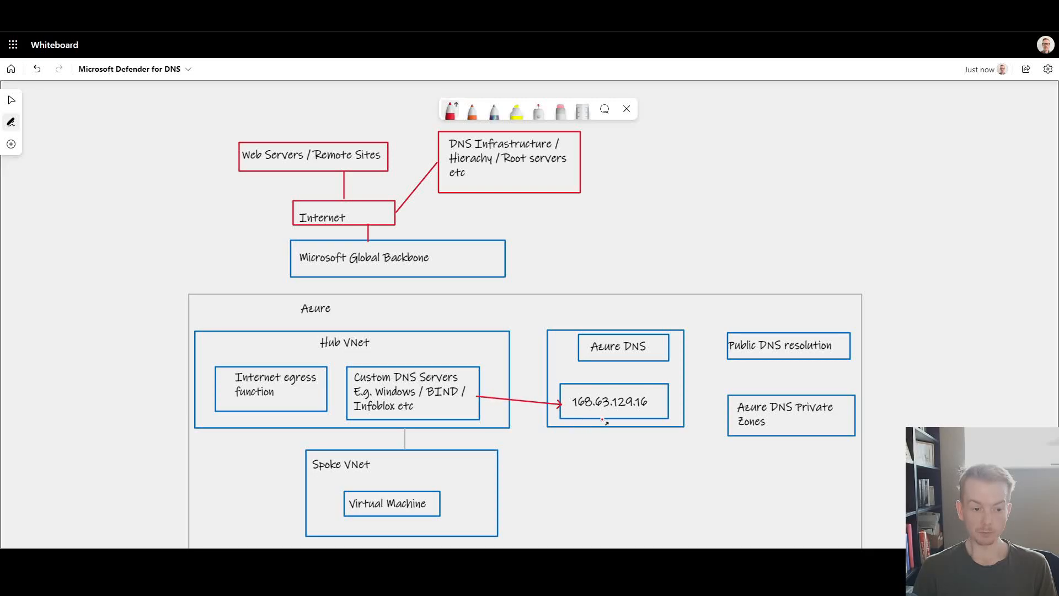
pyautogui.moveTo(603, 422)
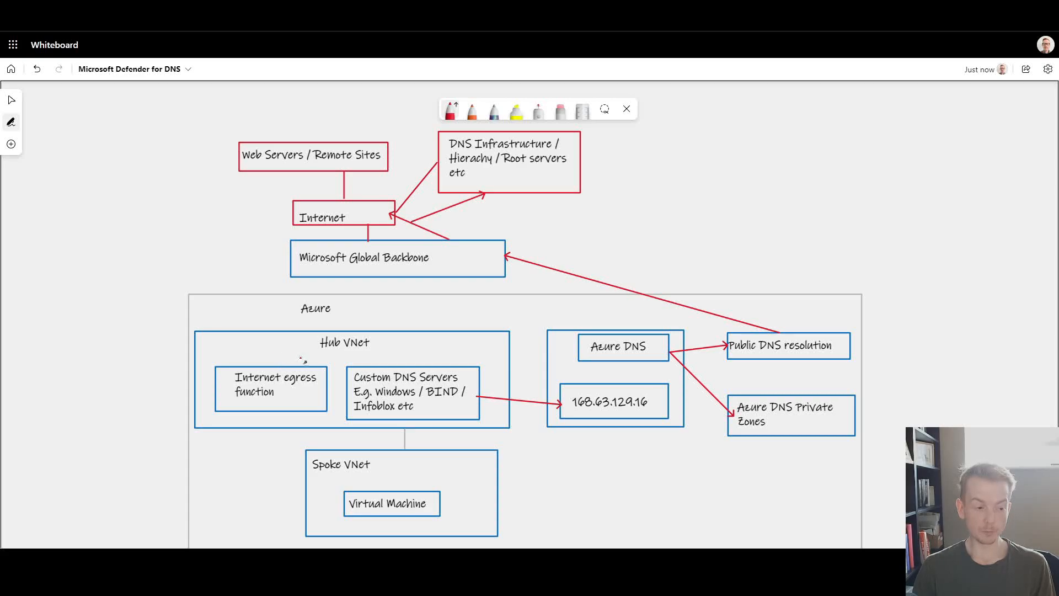
pyautogui.moveTo(452, 109)
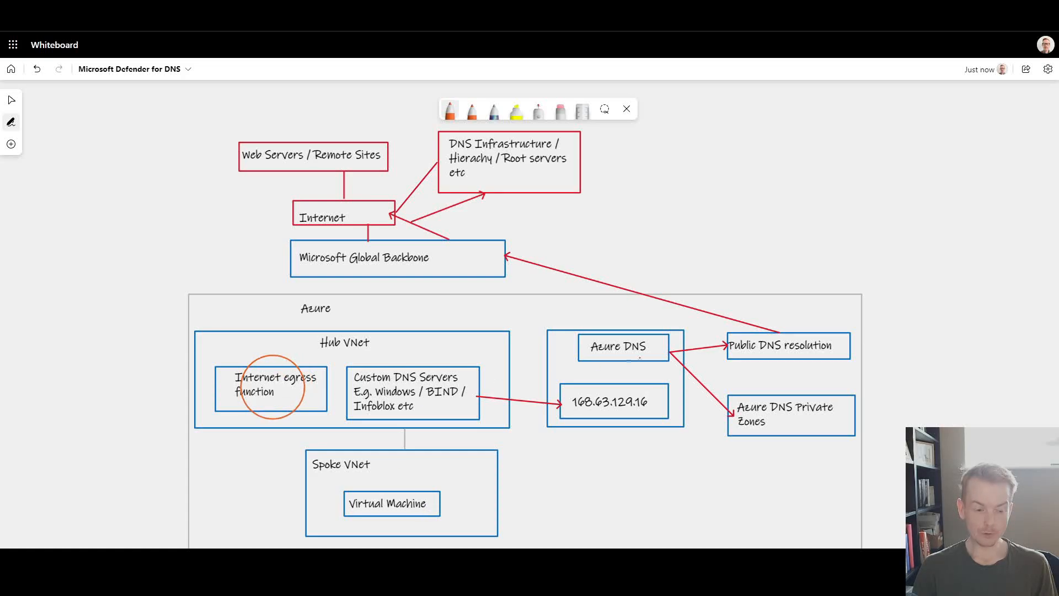
pyautogui.moveTo(666, 345)
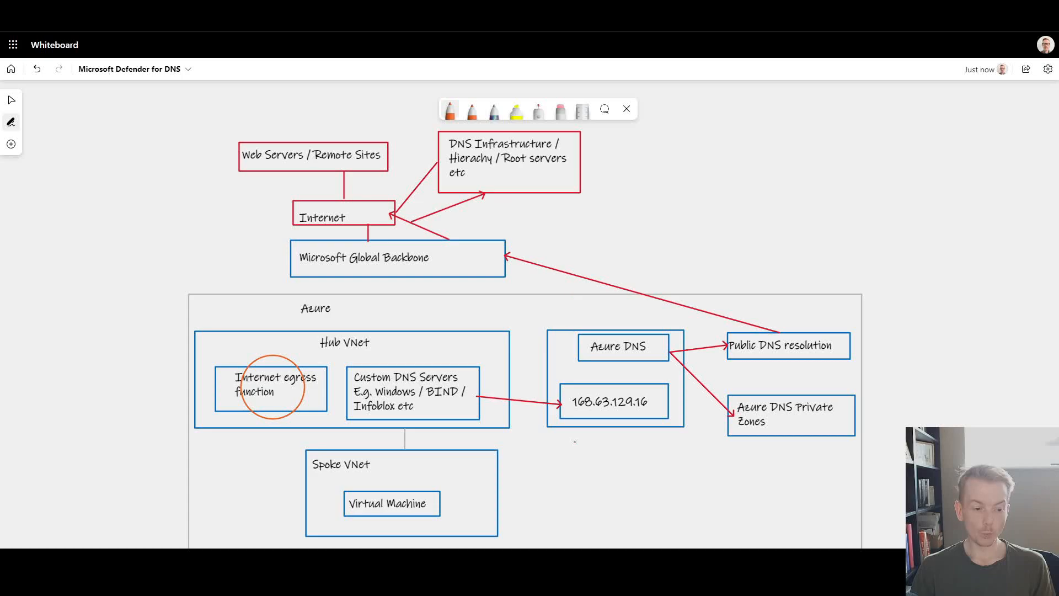
pyautogui.moveTo(657, 377)
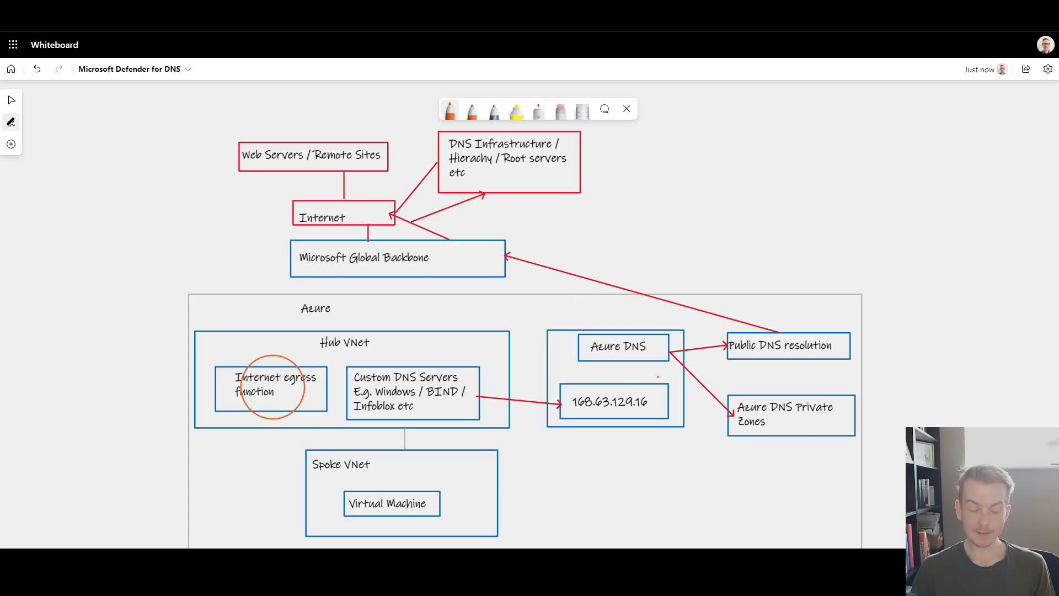
pyautogui.moveTo(299, 416)
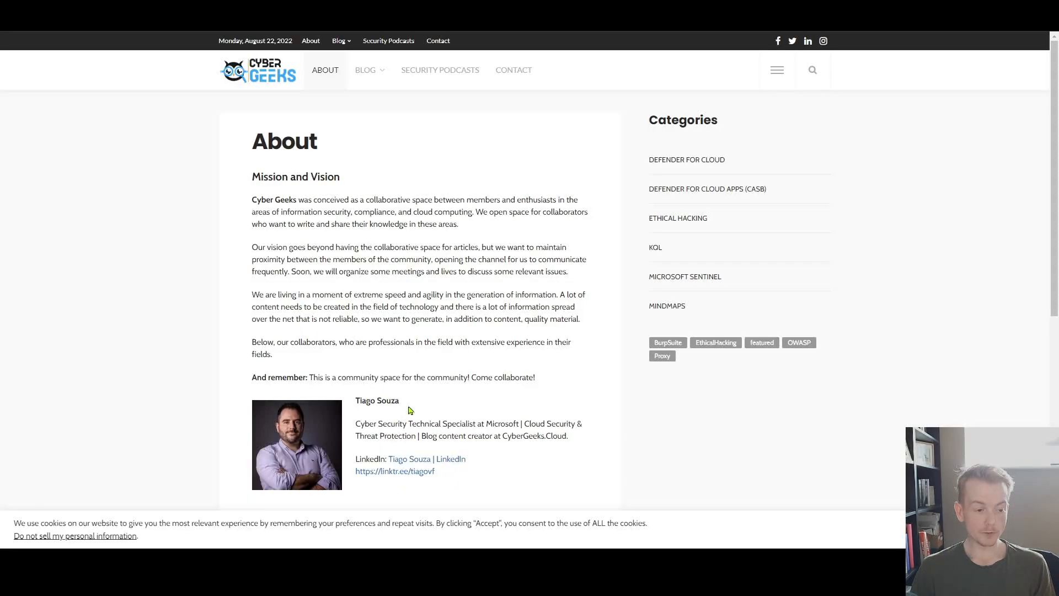
# Step: Select the collaborator's name on the Cyber Geeks About page
pyautogui.doubleClick(377, 400)
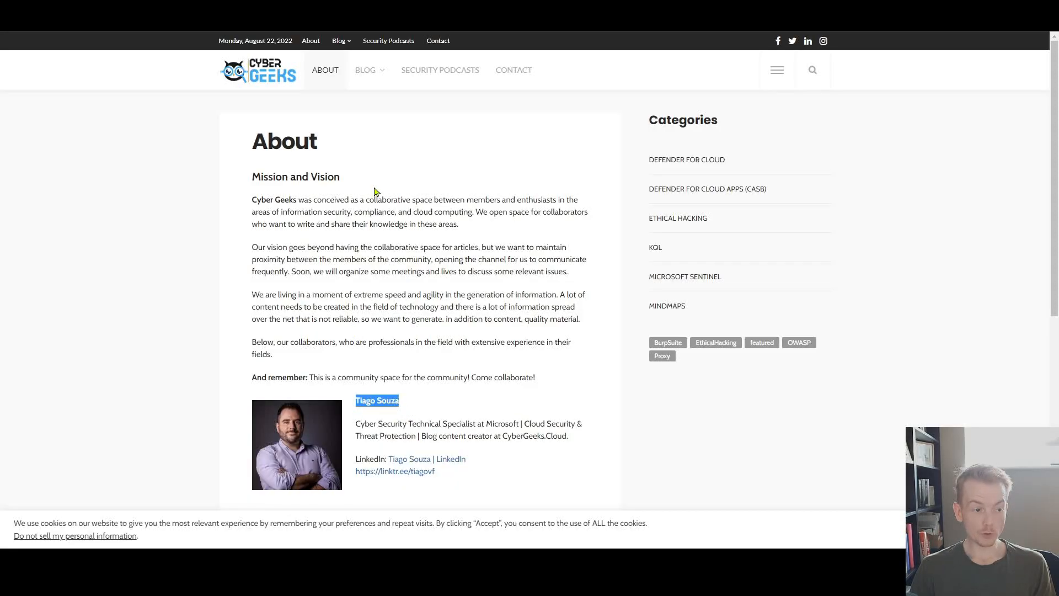
pyautogui.moveTo(425, 323)
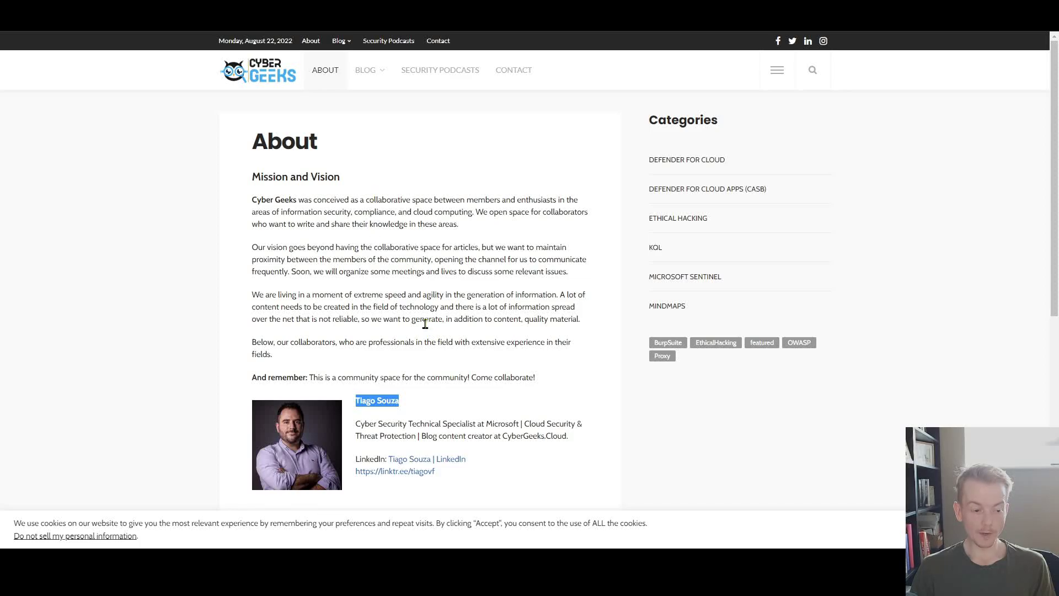
pyautogui.moveTo(425, 323)
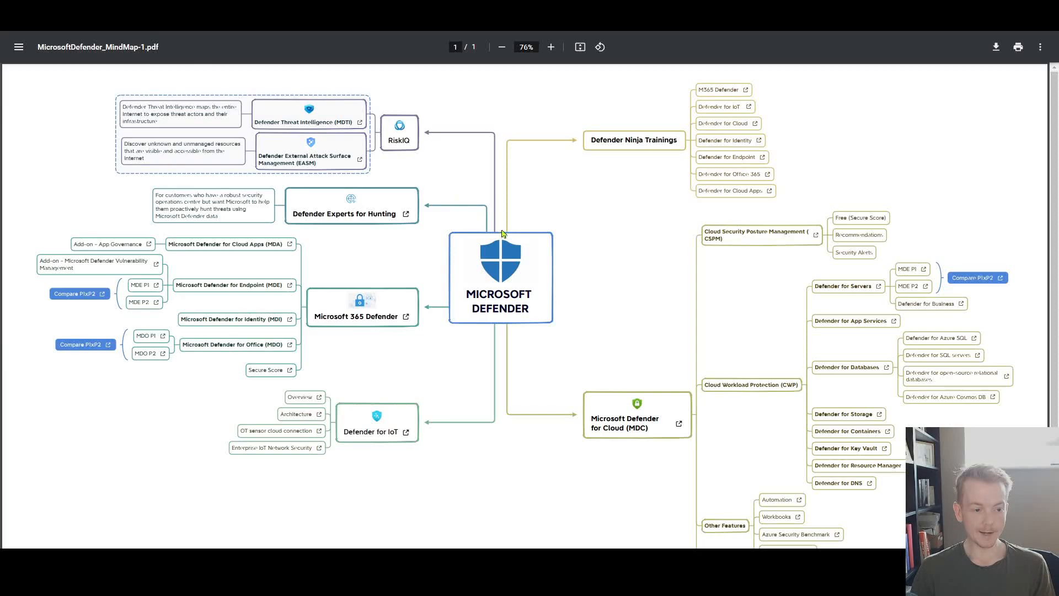
pyautogui.moveTo(495, 263)
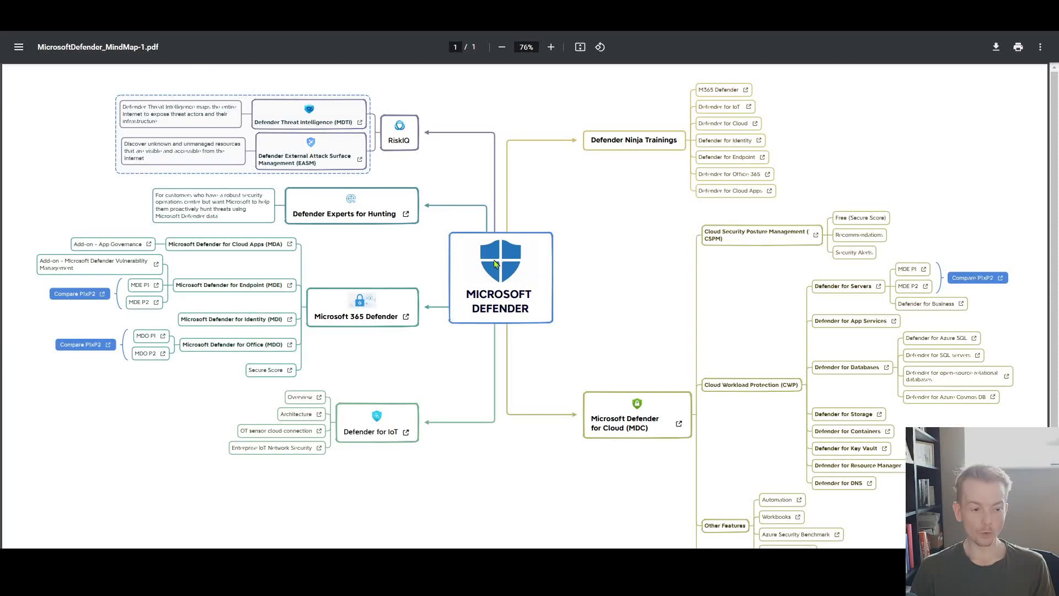
pyautogui.moveTo(508, 349)
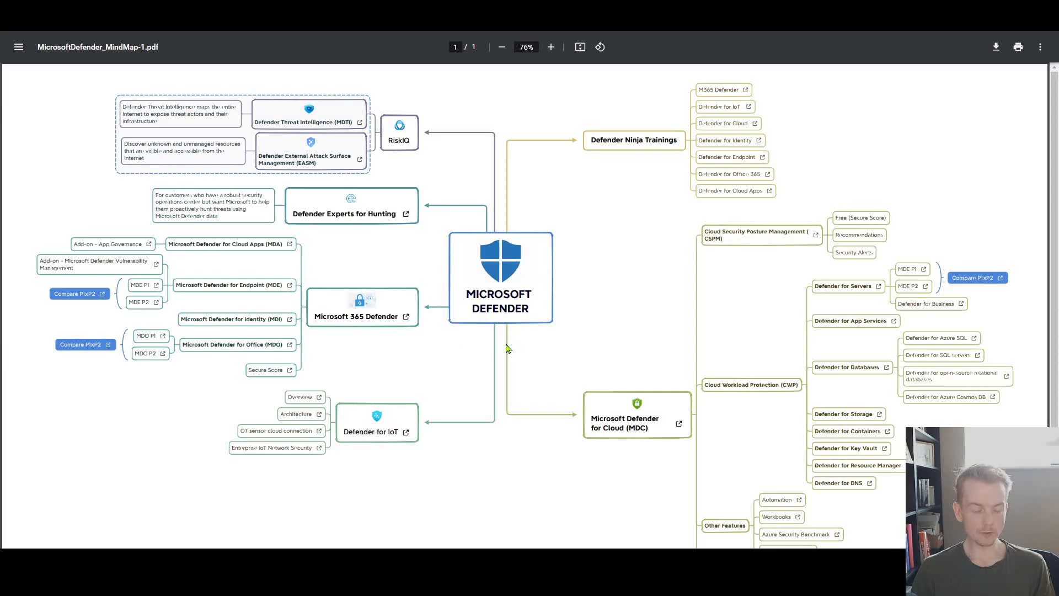
pyautogui.moveTo(669, 412)
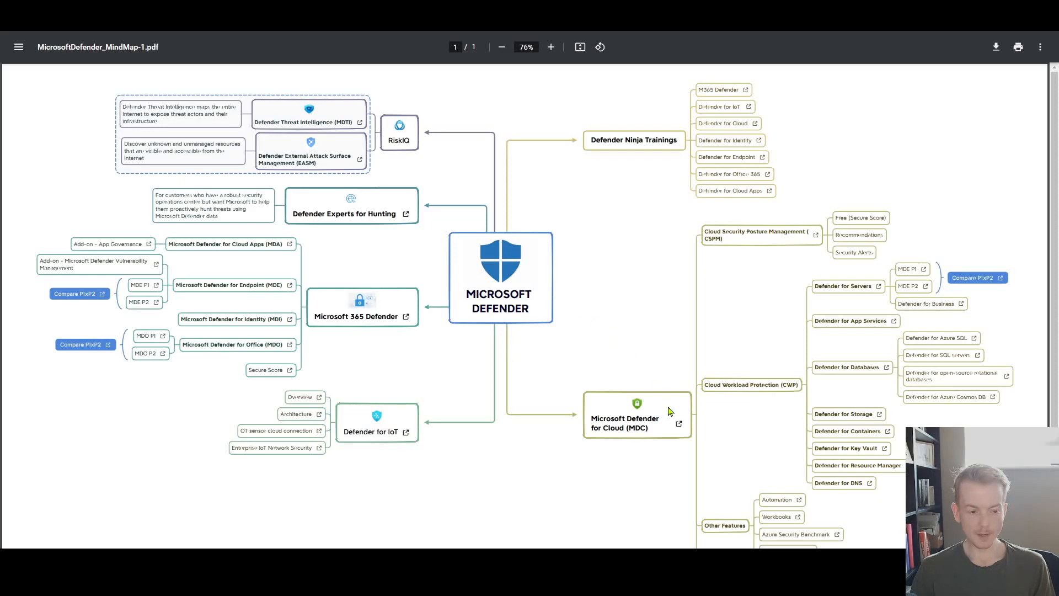
pyautogui.moveTo(688, 424)
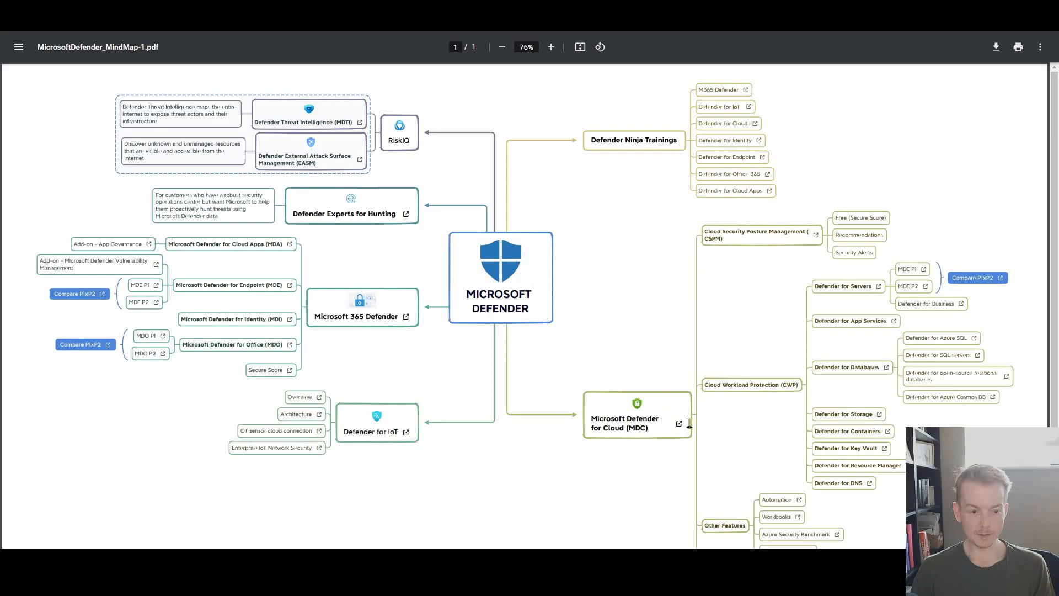
pyautogui.moveTo(725, 255)
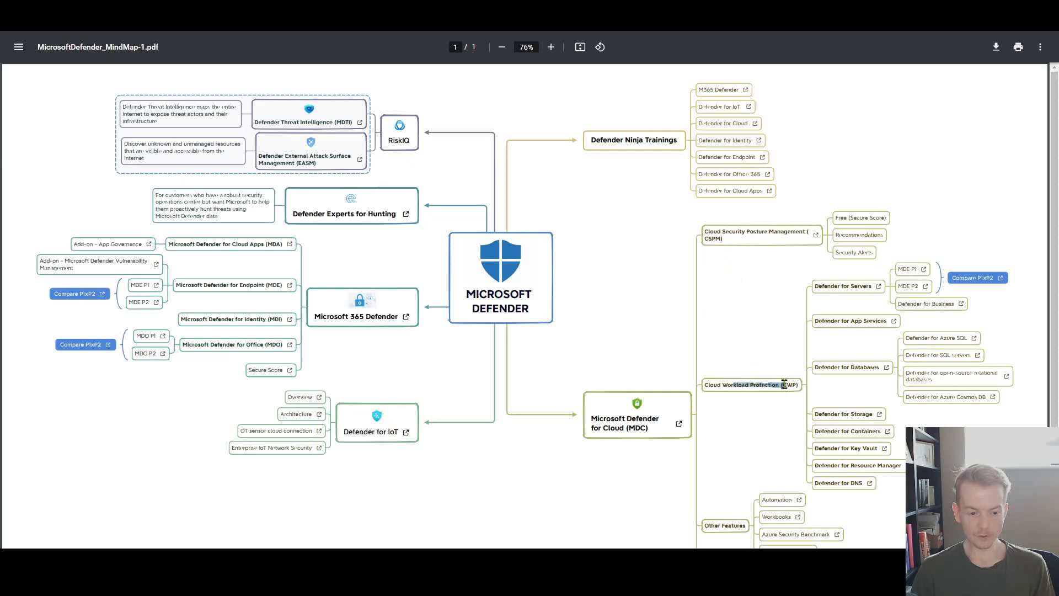
pyautogui.click(841, 483)
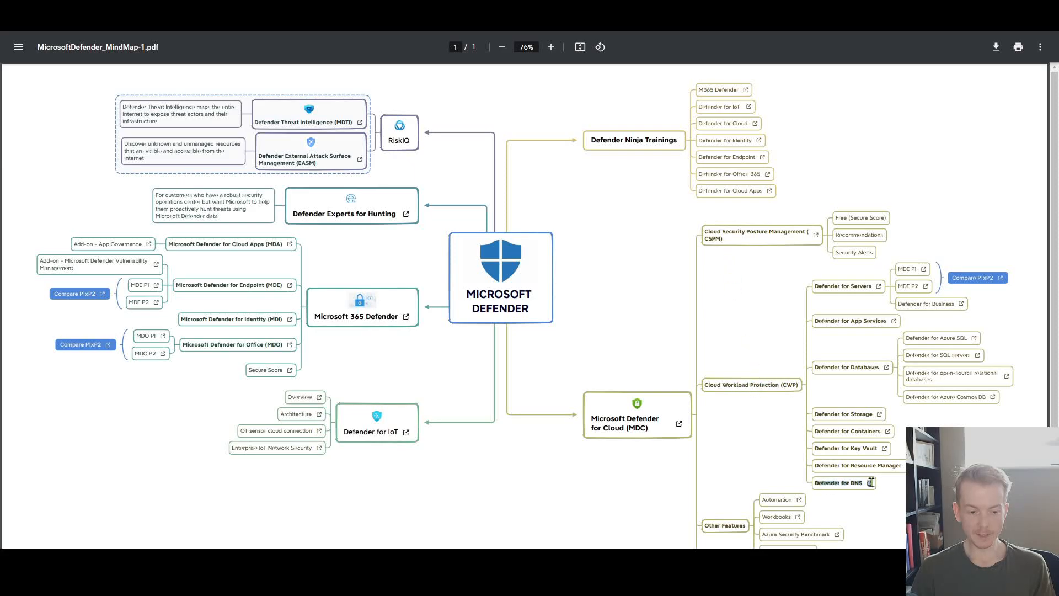
pyautogui.moveTo(872, 482)
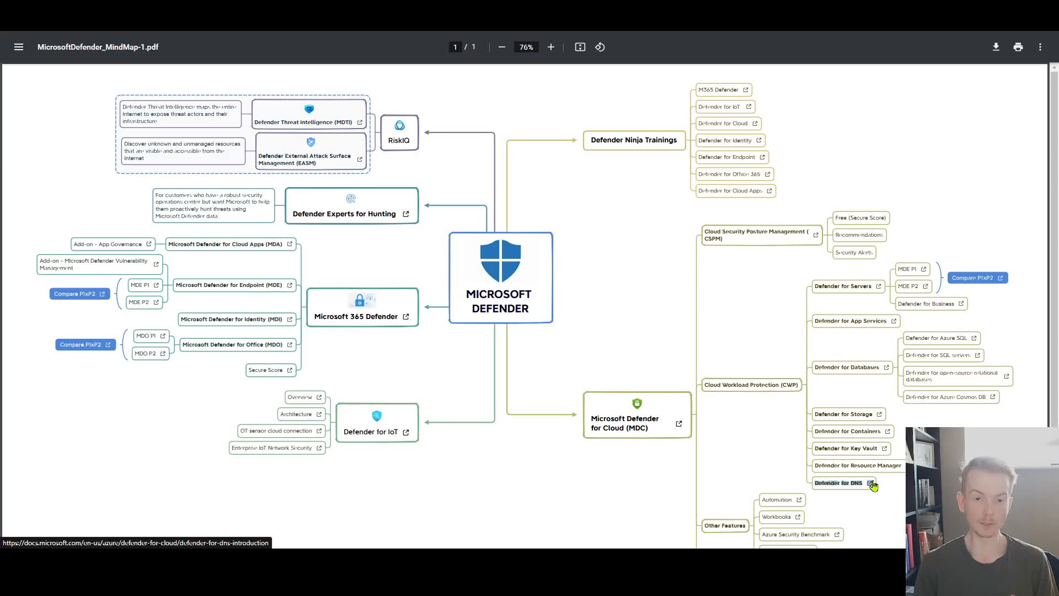
# Step: Open the Defender for DNS overview article and scroll to its benefits and dependencies
pyautogui.click(840, 482)
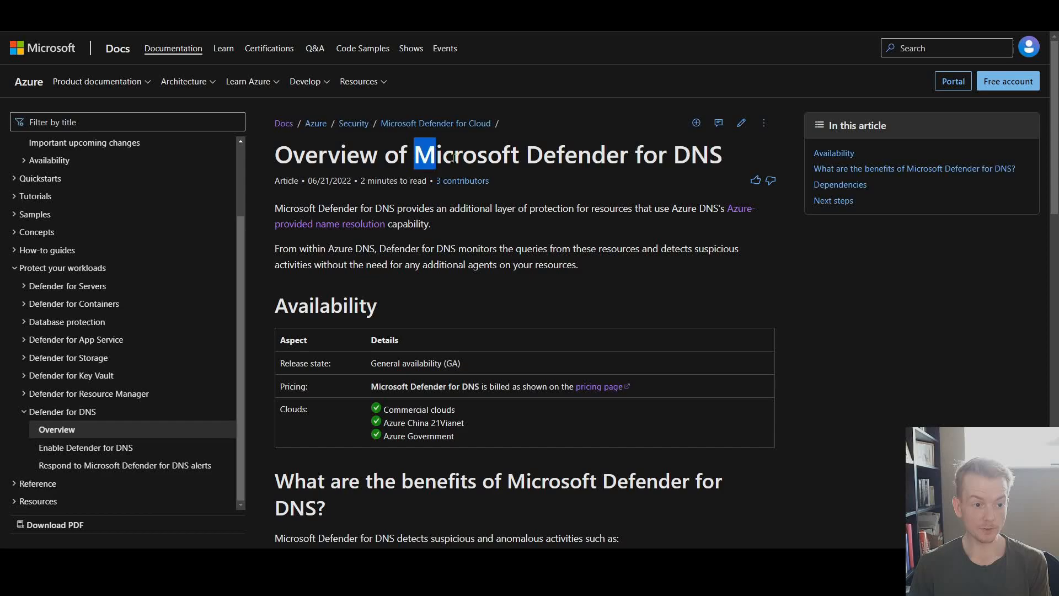
pyautogui.scroll(-3)
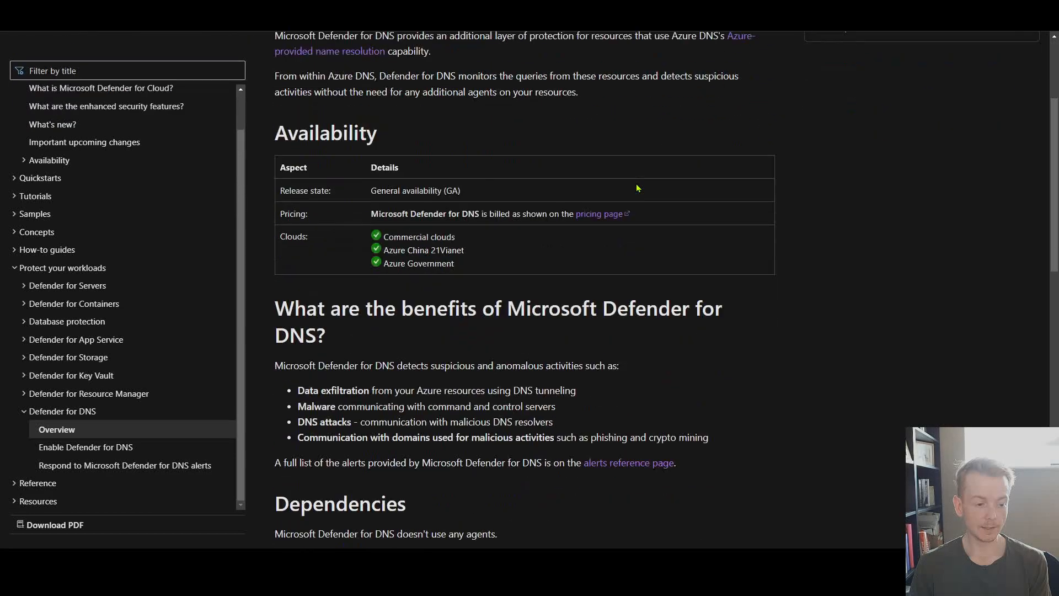
pyautogui.scroll(-3)
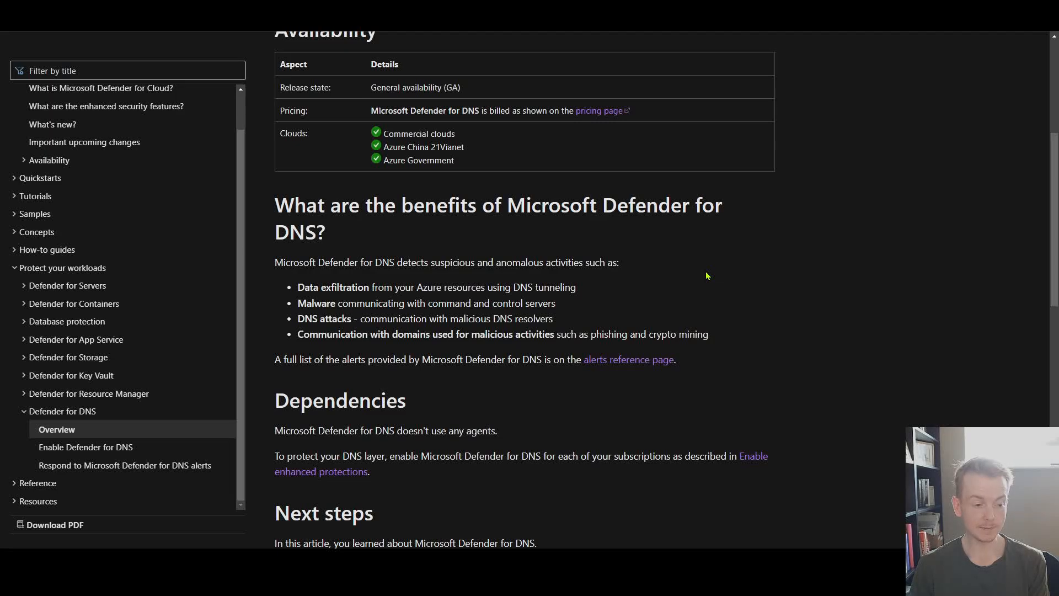
pyautogui.moveTo(678, 277)
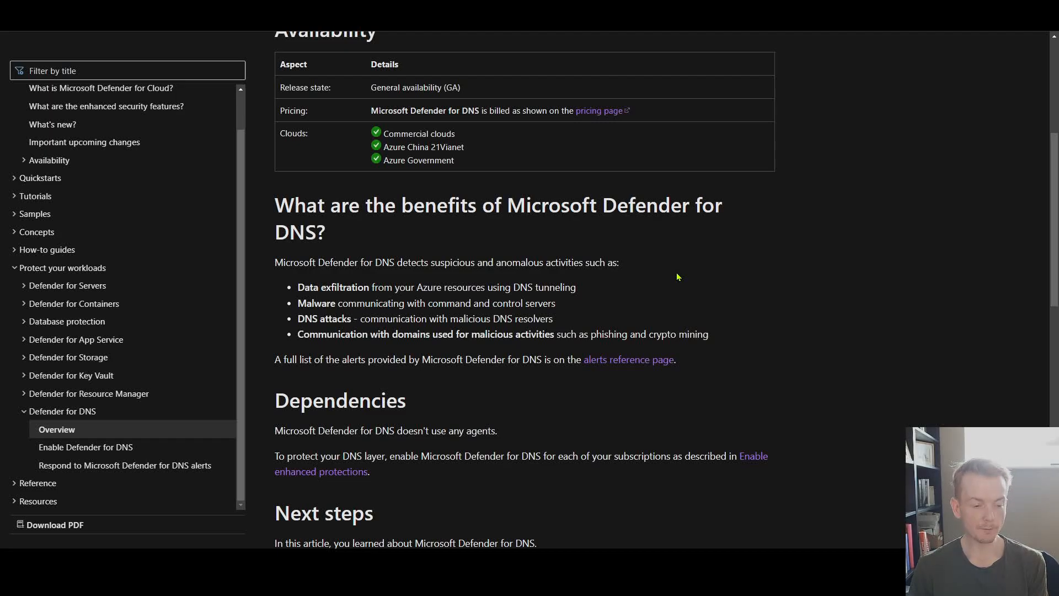
pyautogui.moveTo(685, 285)
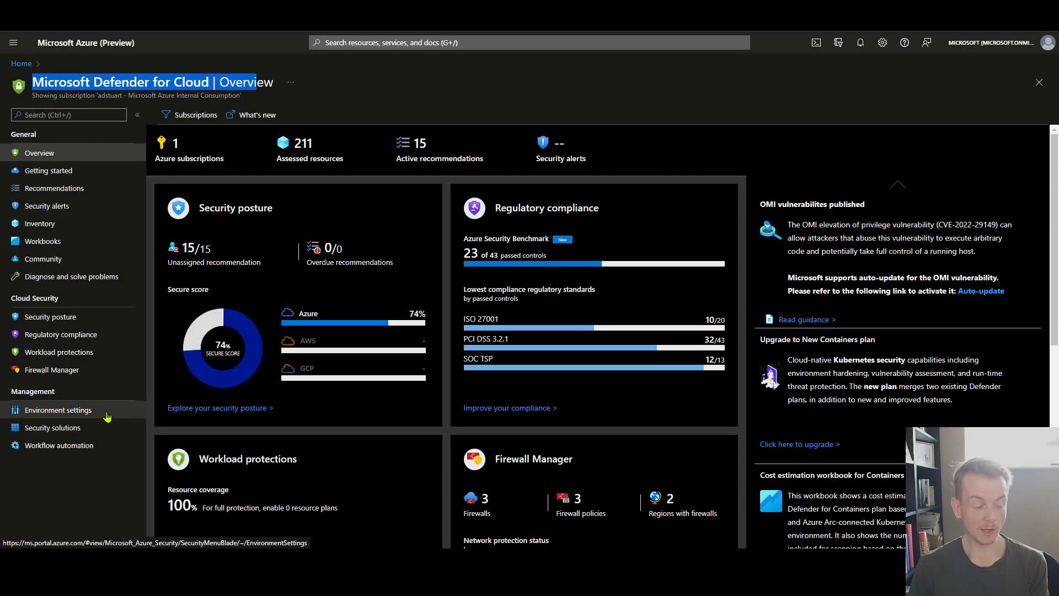
# Step: View the subscription's Defender plans and open the detailed DNS pricing (£0.582 per 1M queries)
pyautogui.click(54, 410)
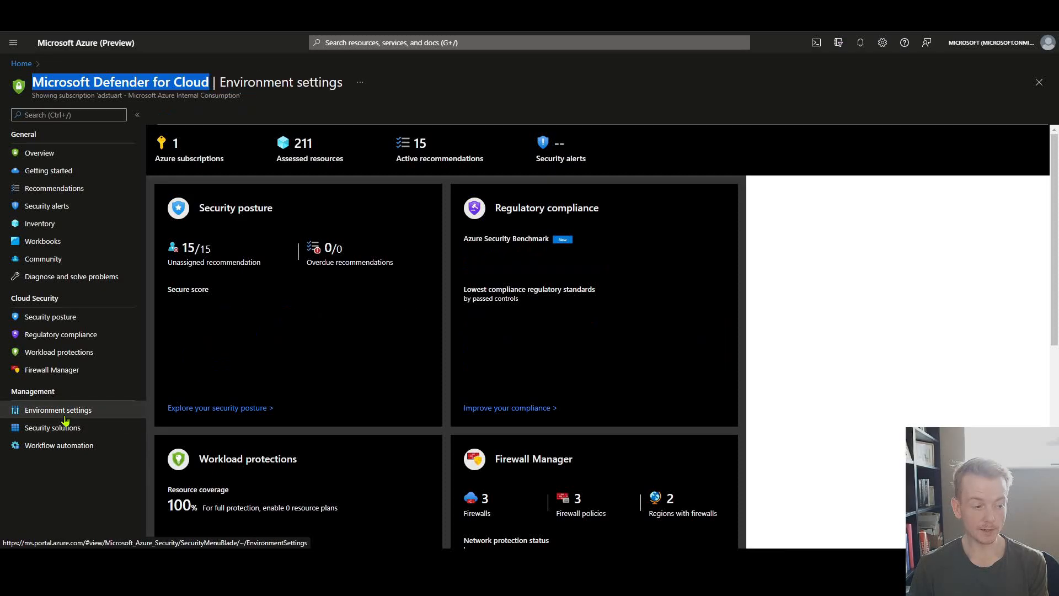
pyautogui.click(58, 409)
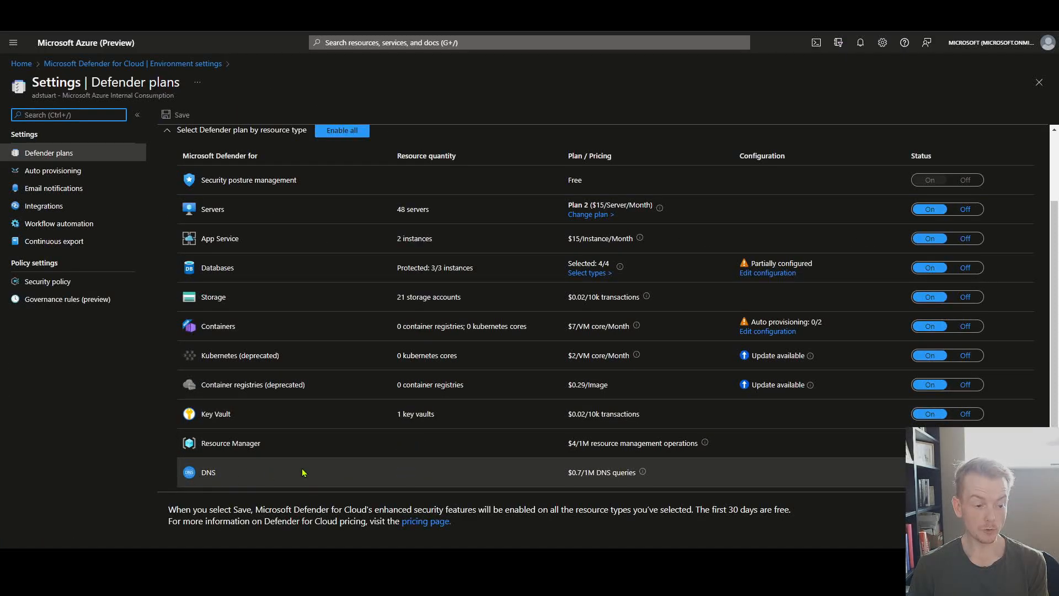
pyautogui.moveTo(750, 493)
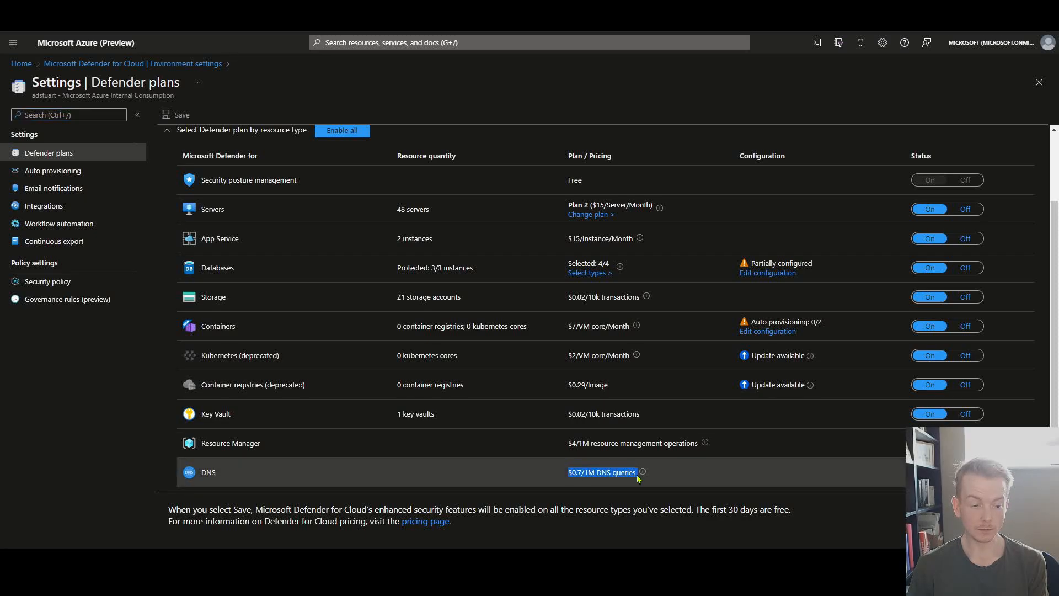
pyautogui.moveTo(642, 472)
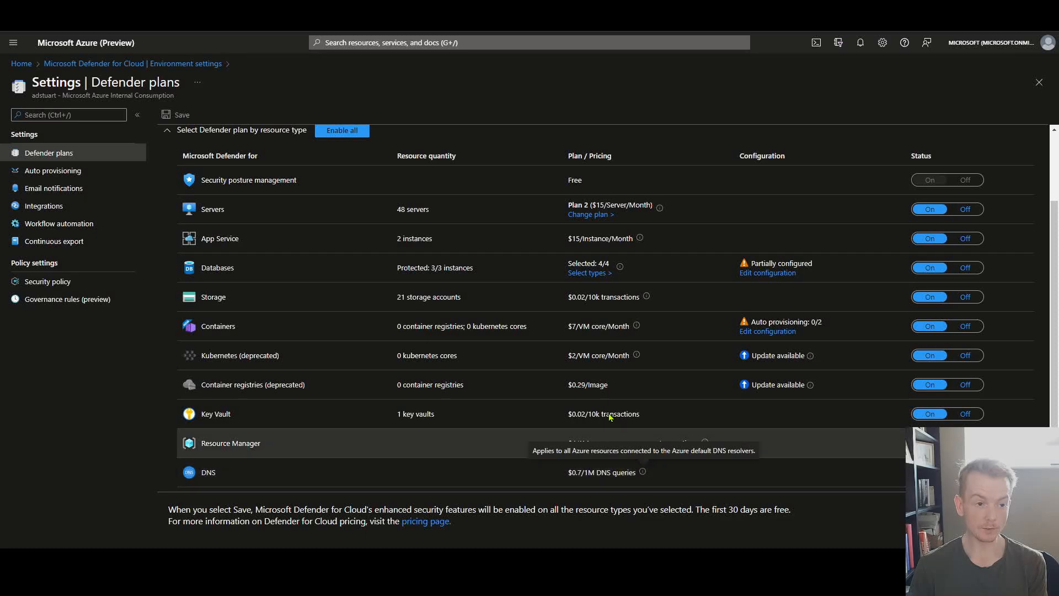
pyautogui.click(425, 521)
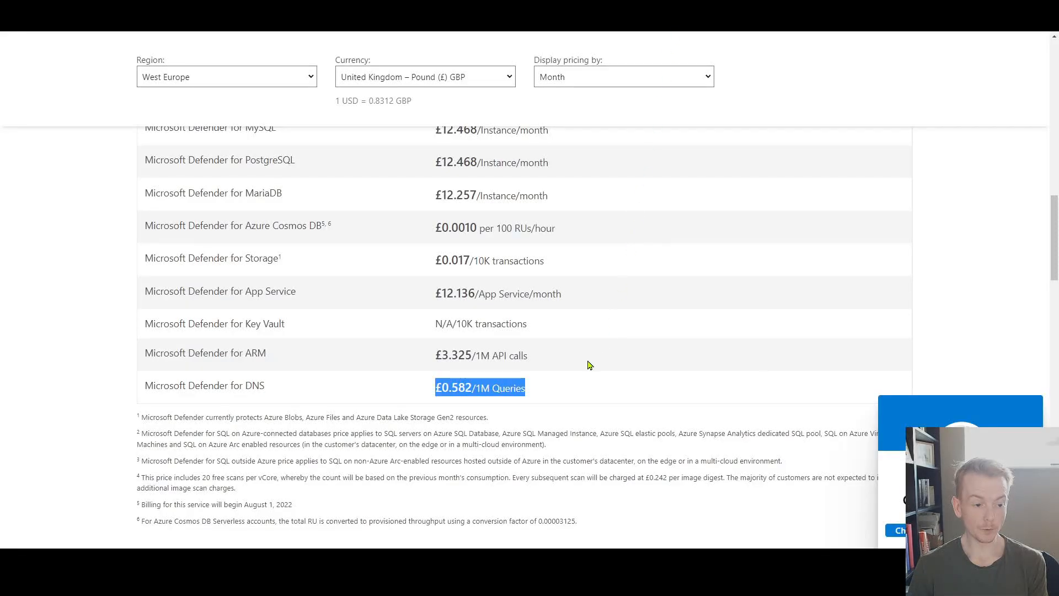
pyautogui.moveTo(578, 371)
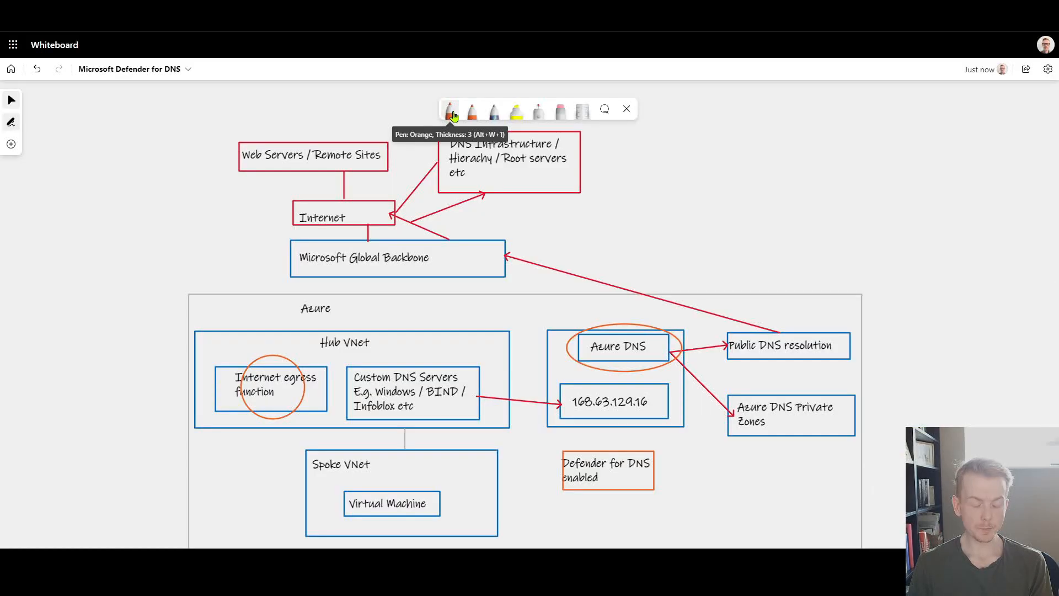
pyautogui.moveTo(475, 458)
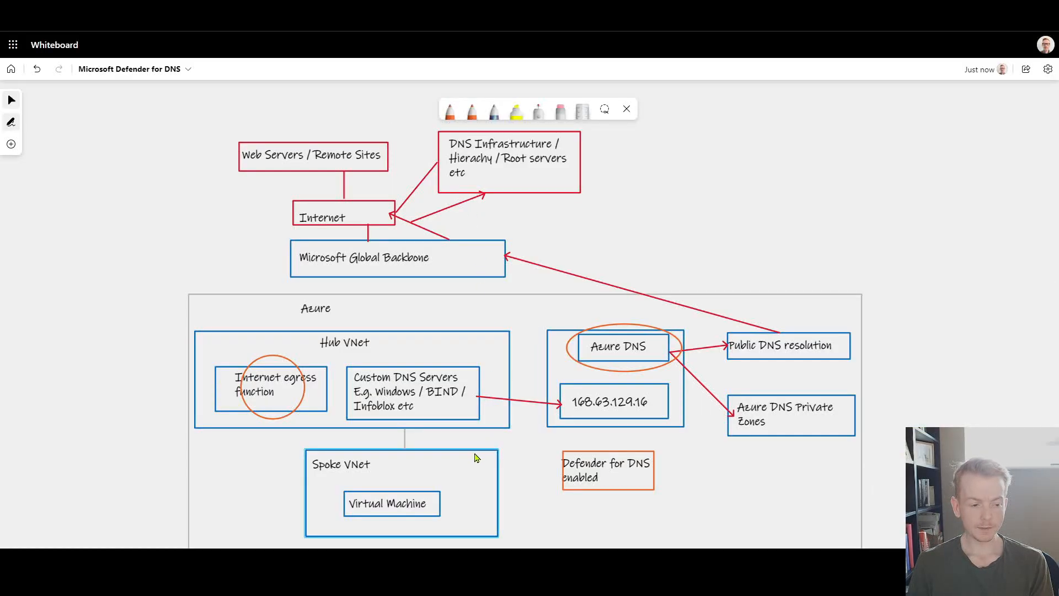
pyautogui.moveTo(461, 435)
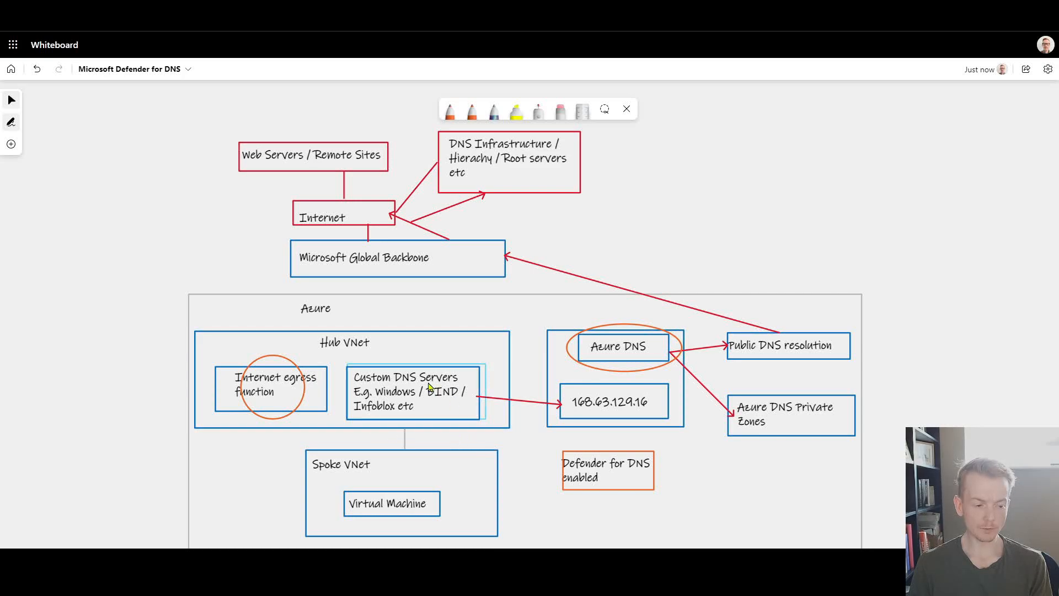
# Step: Set the orange pen to draw arrows for the Spoke VNet to Azure DNS link
pyautogui.click(391, 503)
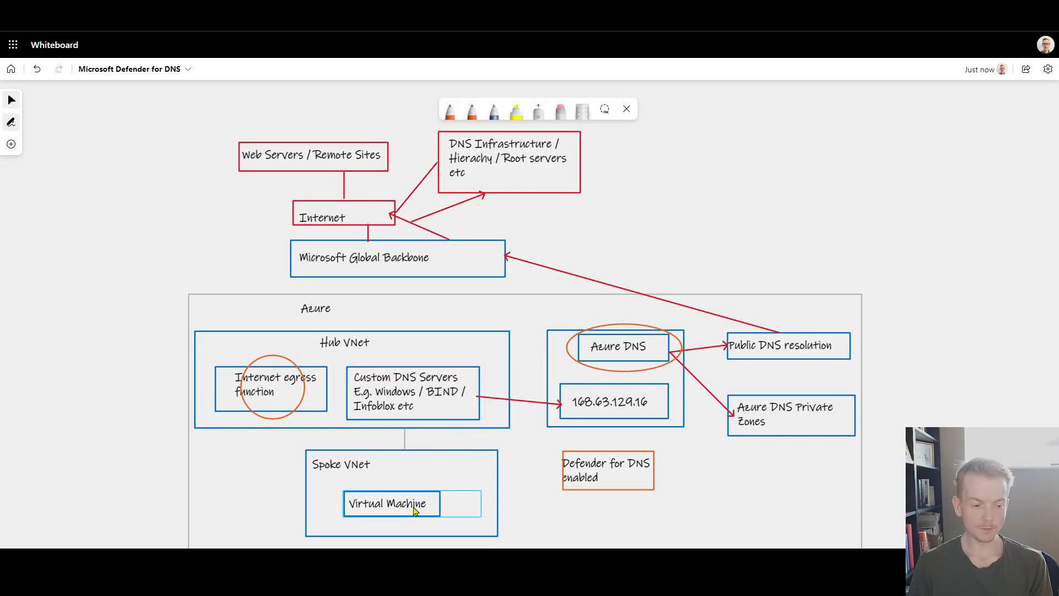
pyautogui.click(449, 110)
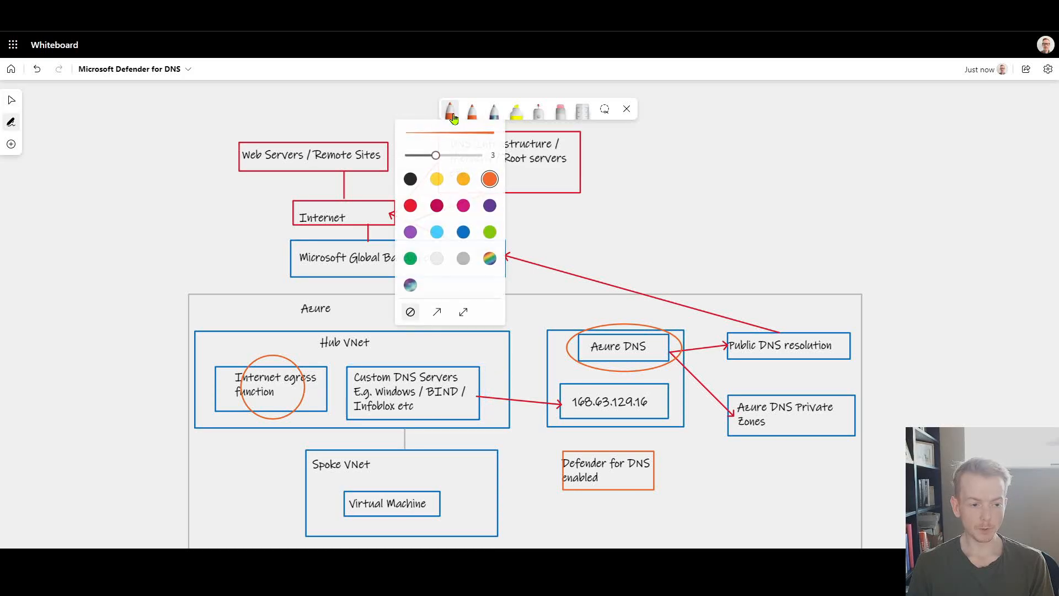
pyautogui.click(452, 110)
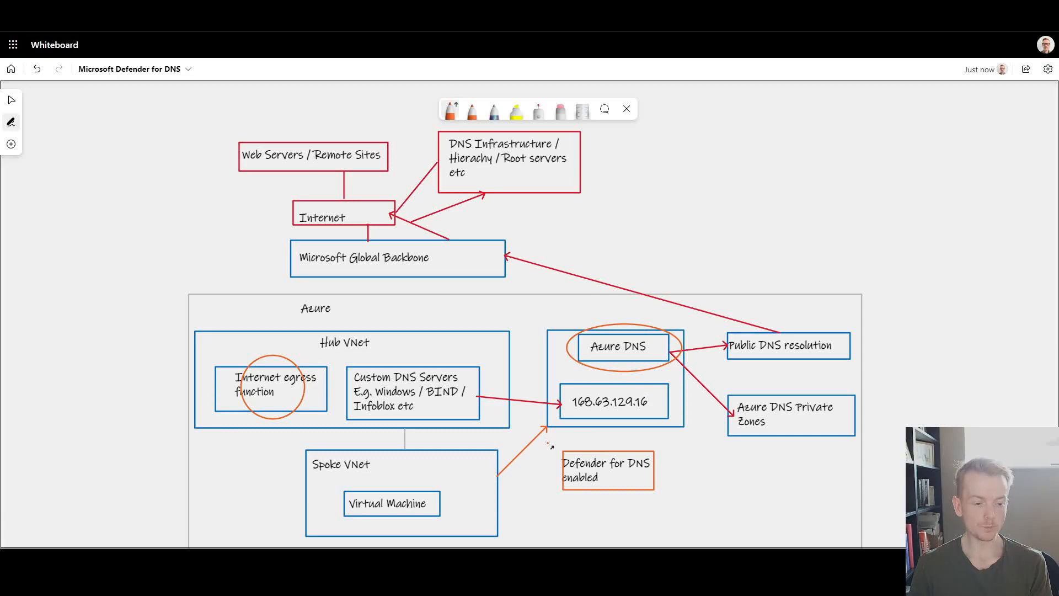
pyautogui.moveTo(440, 482)
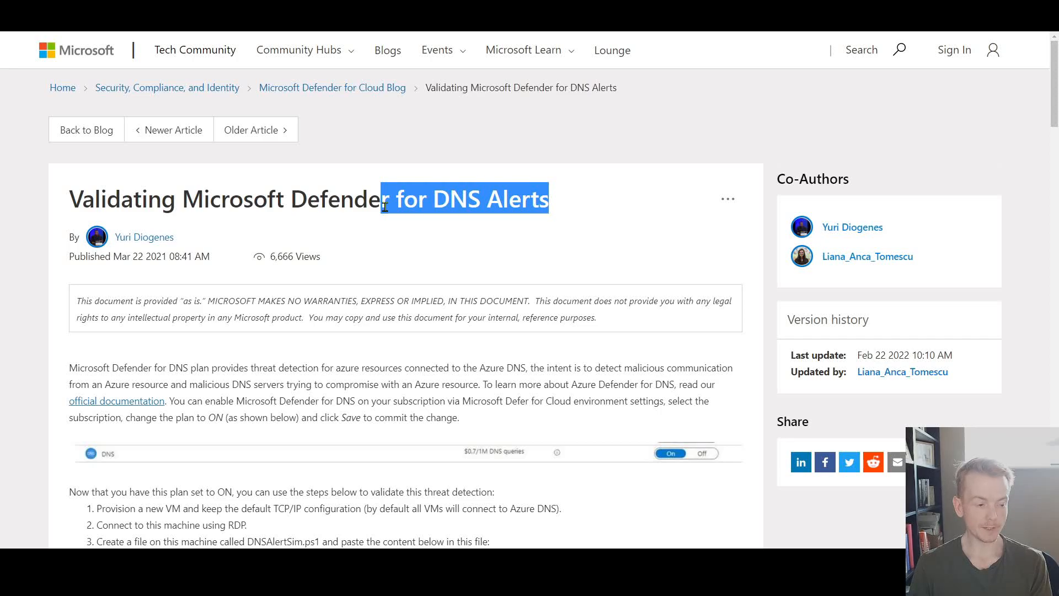
# Step: Scroll the validation article down to the Resolve-DnsName test commands
pyautogui.scroll(-3)
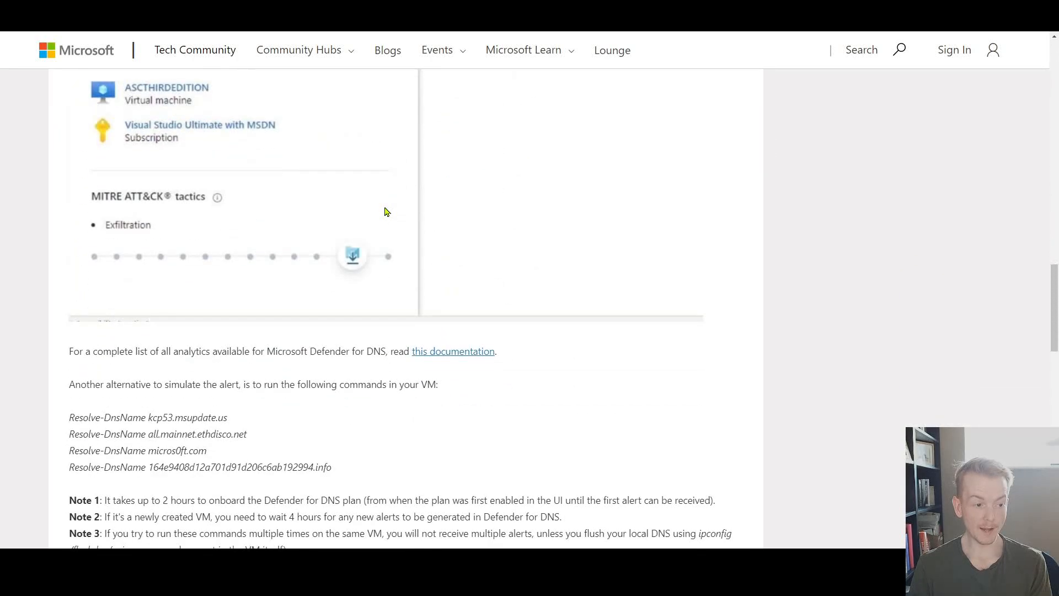
pyautogui.scroll(-3)
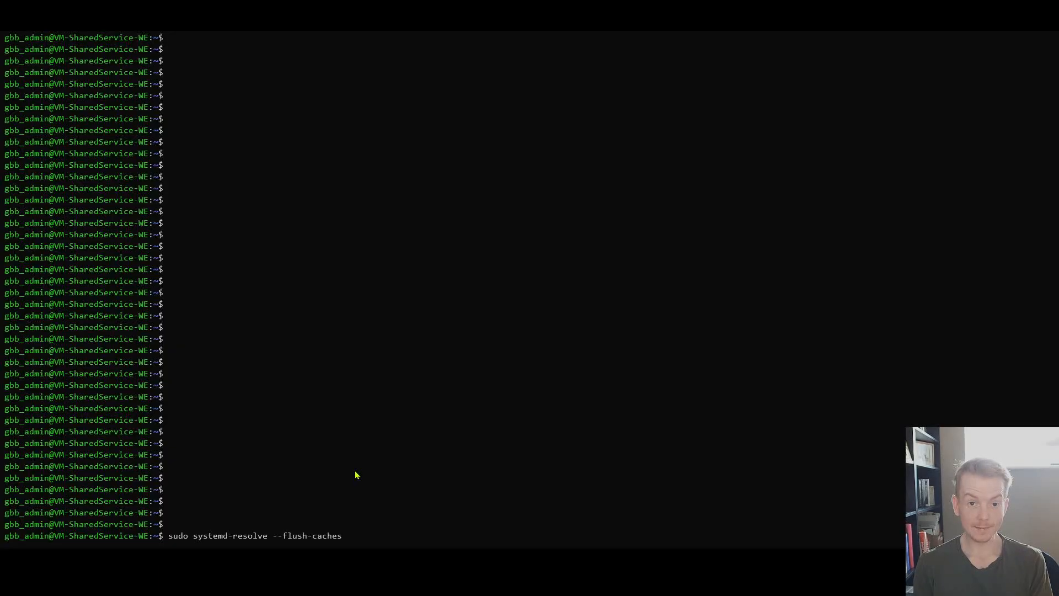
# Step: Flush the DNS cache and dig kcp53.msupdate.us
pyautogui.press('Return')
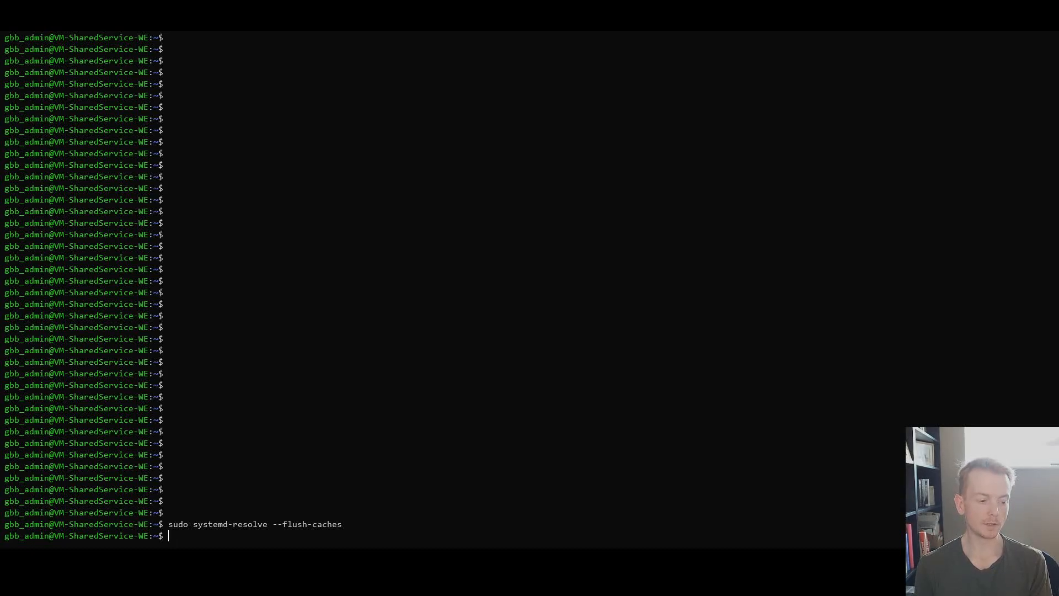
pyautogui.write('dig kcp53.msupdate.us')
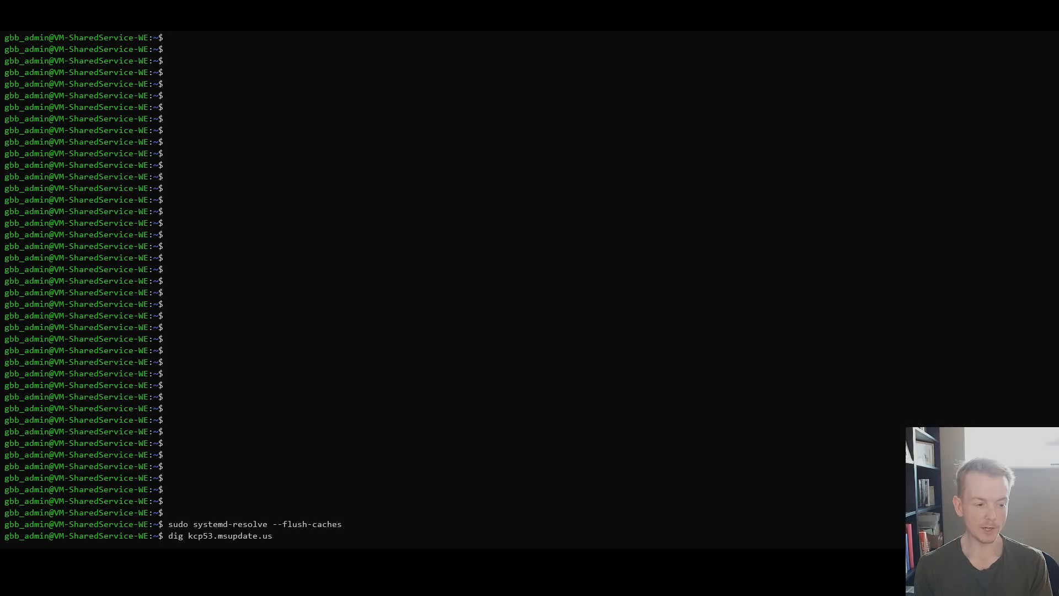
pyautogui.press('Return')
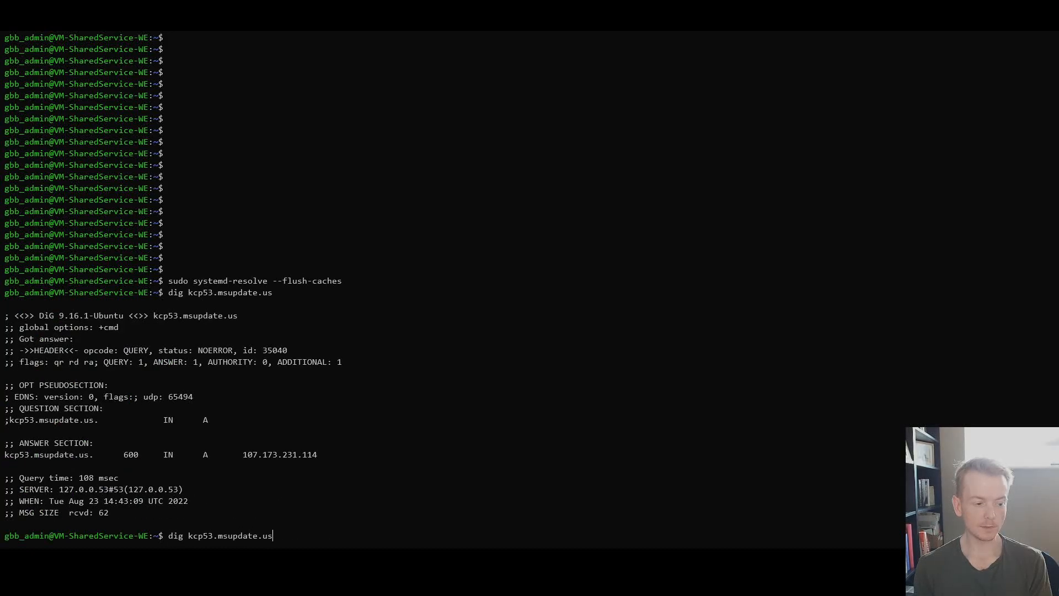
# Step: Look up 164e9408d12a701d91d206c6ab192994.info and all.mainnet.ethdisco.net
pyautogui.write('164e9408d12a701d91d206c6ab192994.info')
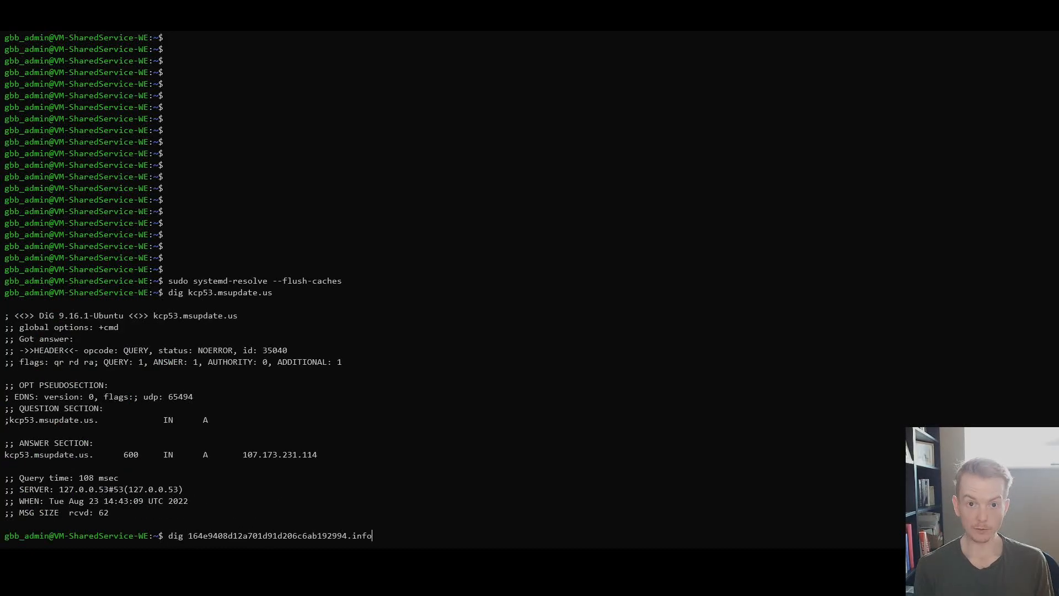
pyautogui.press('Return')
pyautogui.write('dig all.mainnet.ethdisco.net')
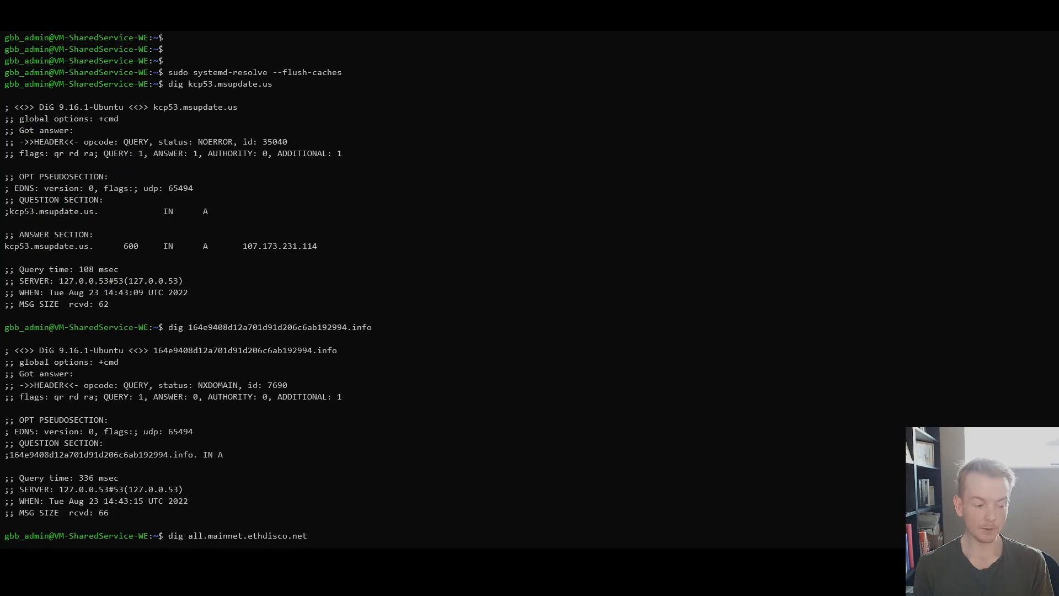
pyautogui.press('Return')
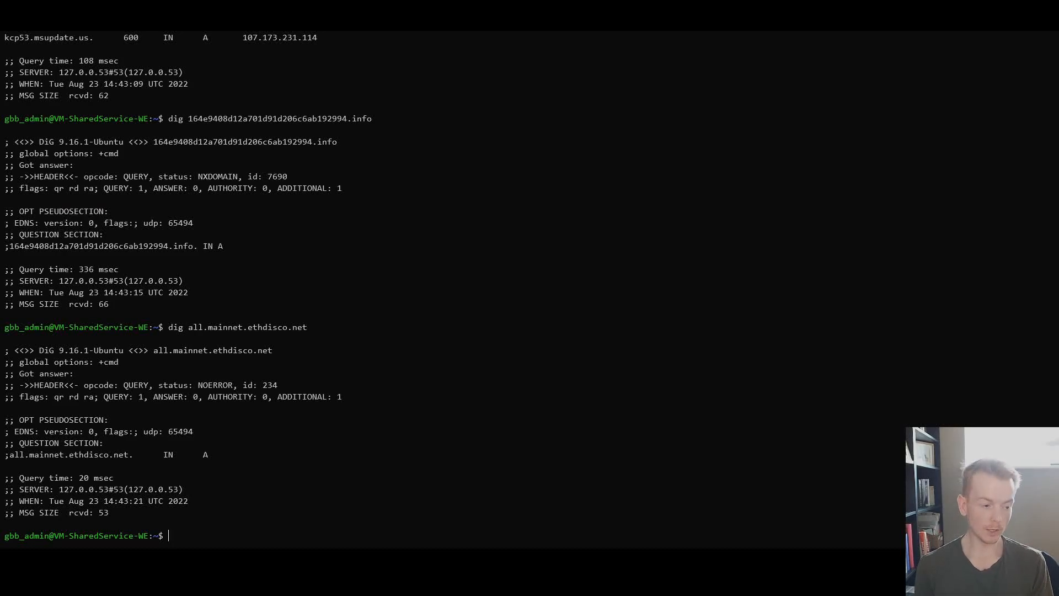
pyautogui.moveTo(424, 448)
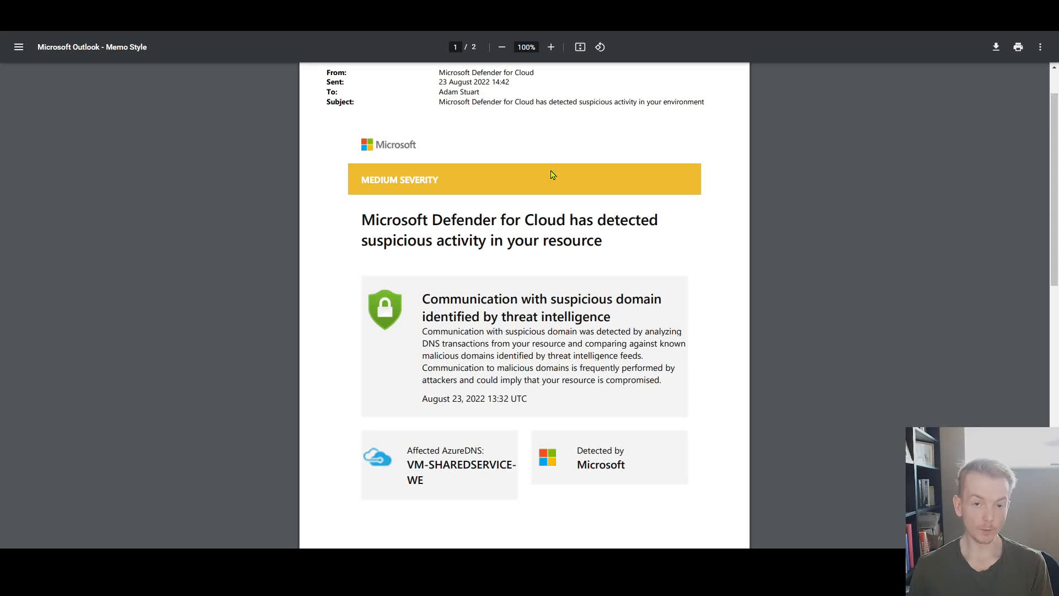
# Step: Scroll through the suspicious-domain alert email PDF to its activity details
pyautogui.scroll(3)
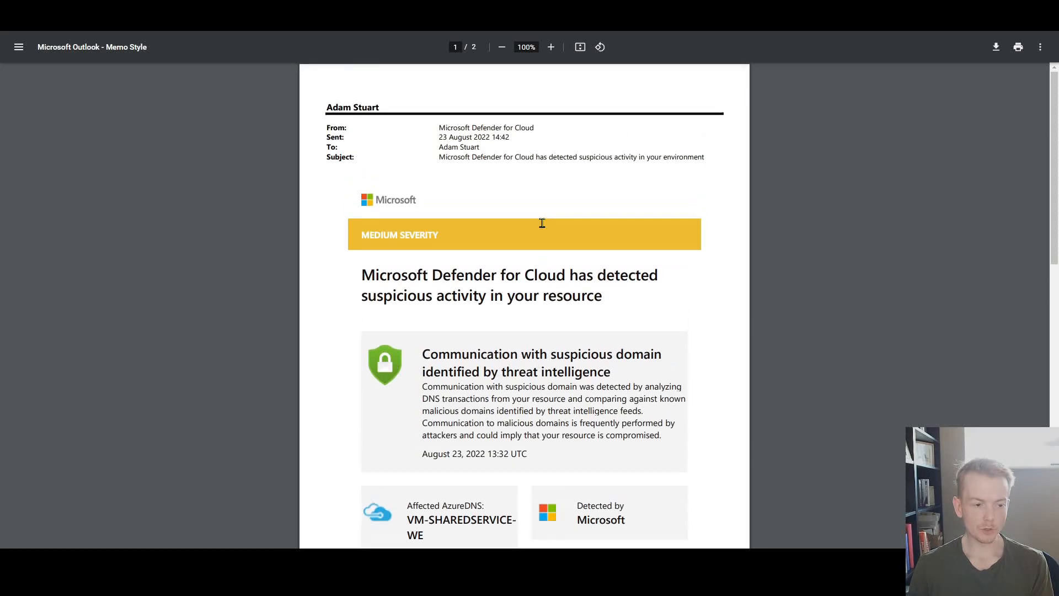
pyautogui.moveTo(479, 152)
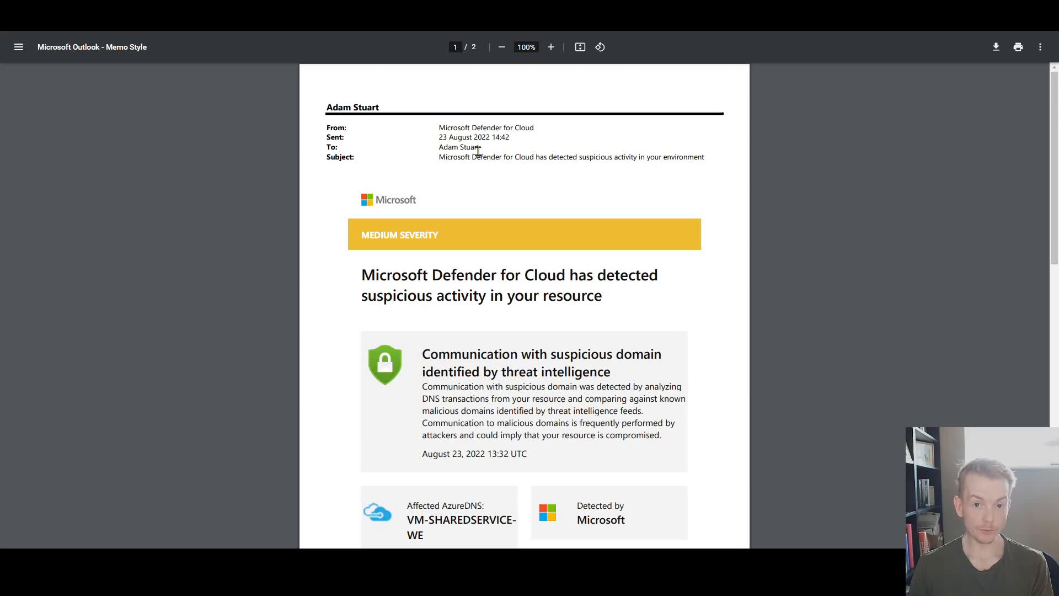
pyautogui.moveTo(417, 265)
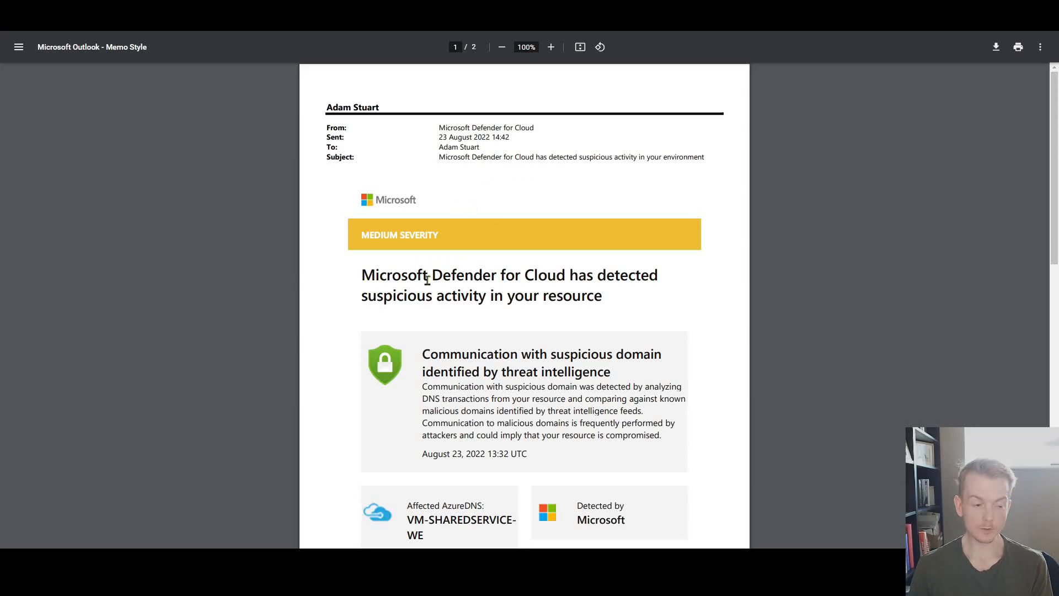
pyautogui.scroll(-3)
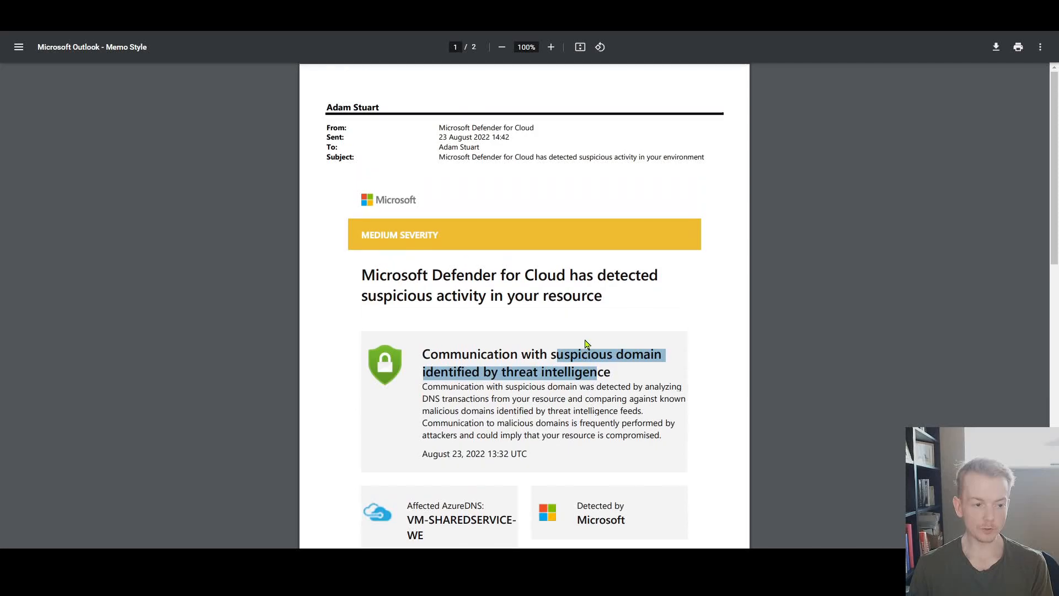
pyautogui.scroll(-3)
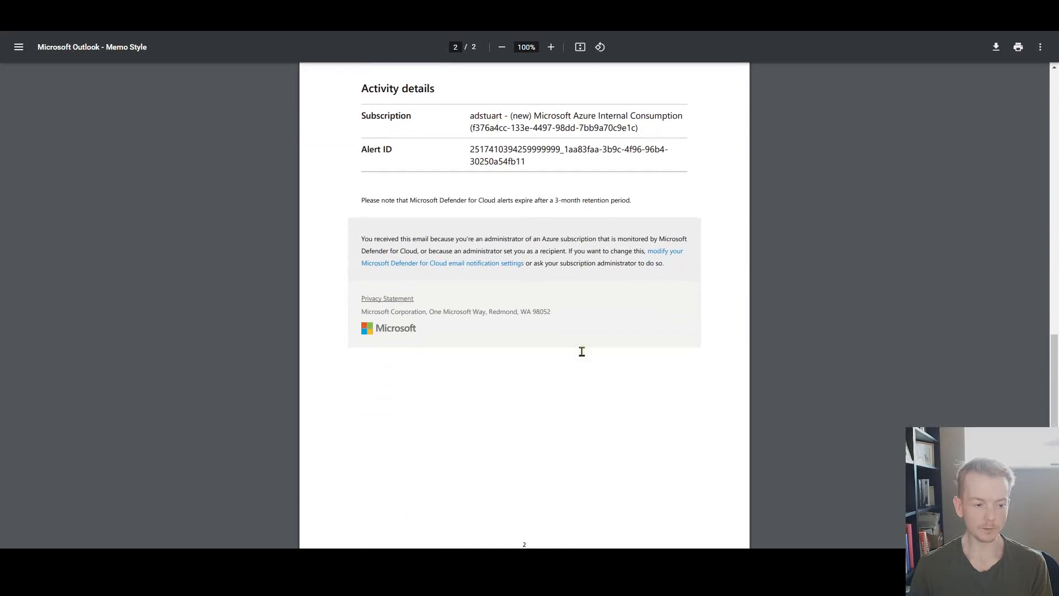
pyautogui.scroll(3)
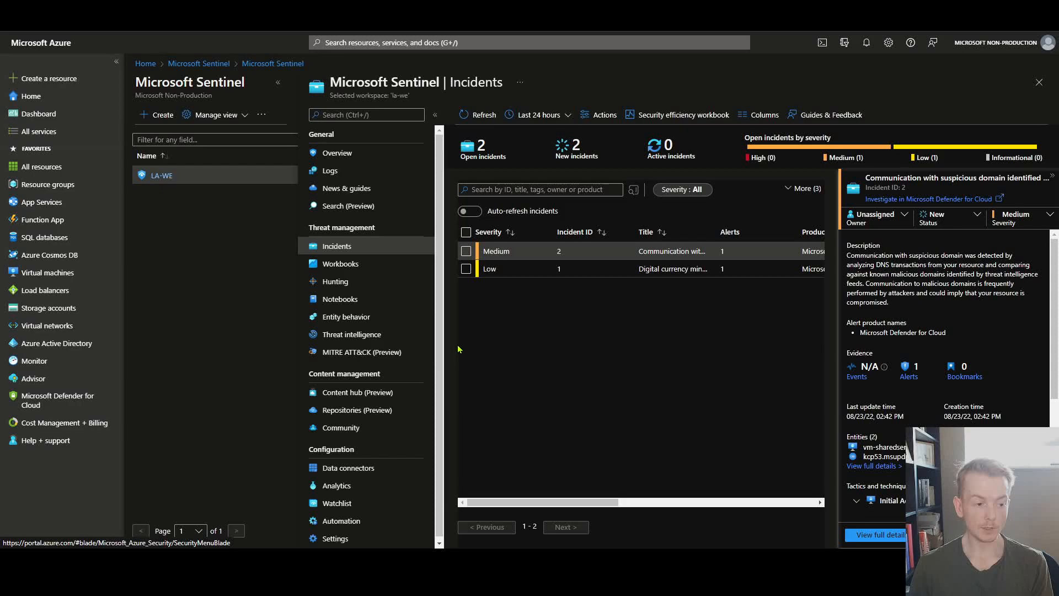
pyautogui.moveTo(580, 370)
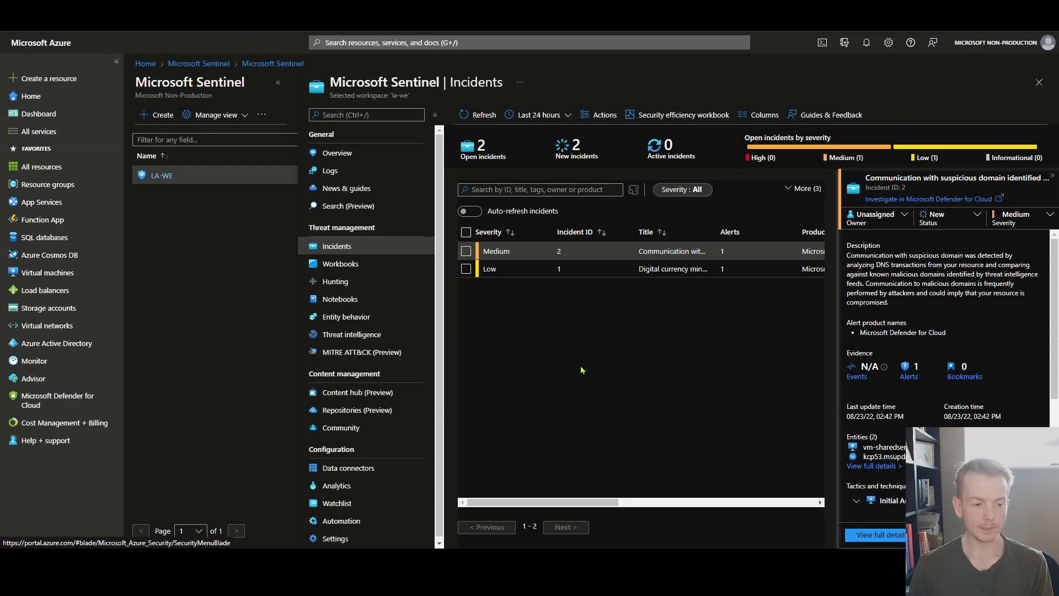
pyautogui.moveTo(765, 322)
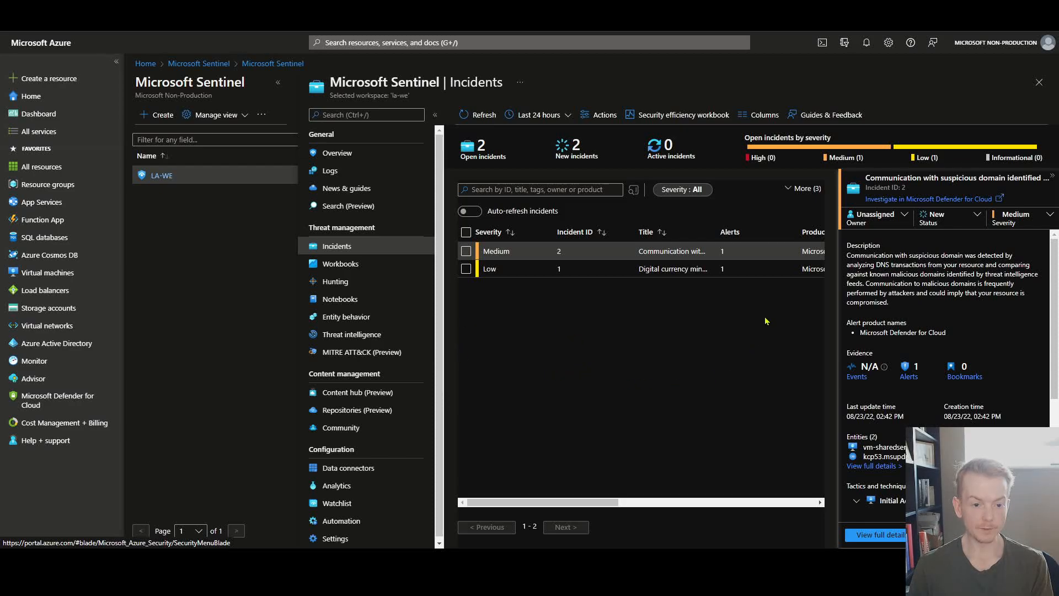
pyautogui.moveTo(701, 325)
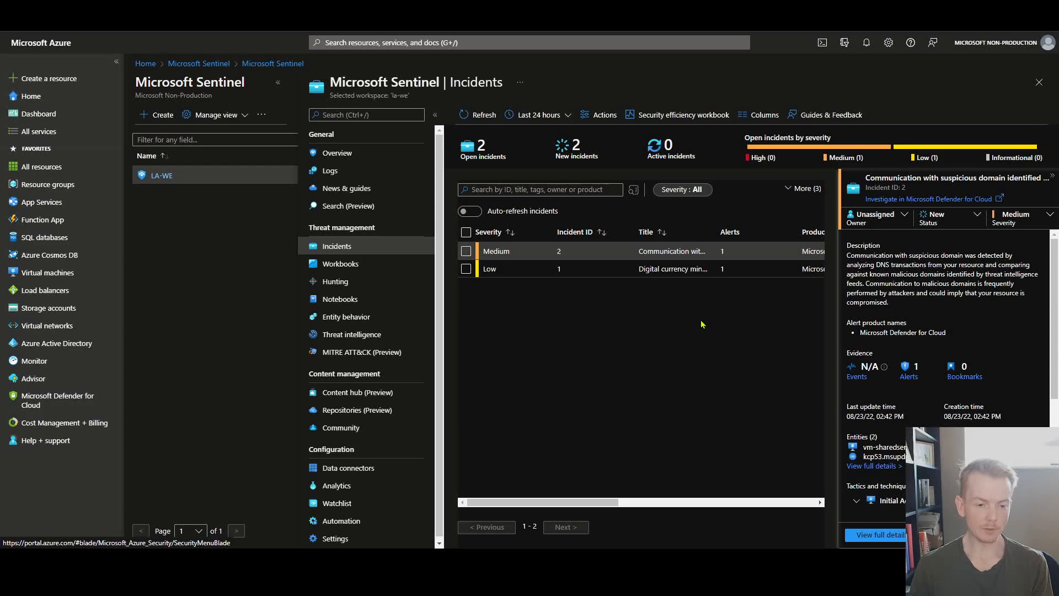
pyautogui.moveTo(696, 318)
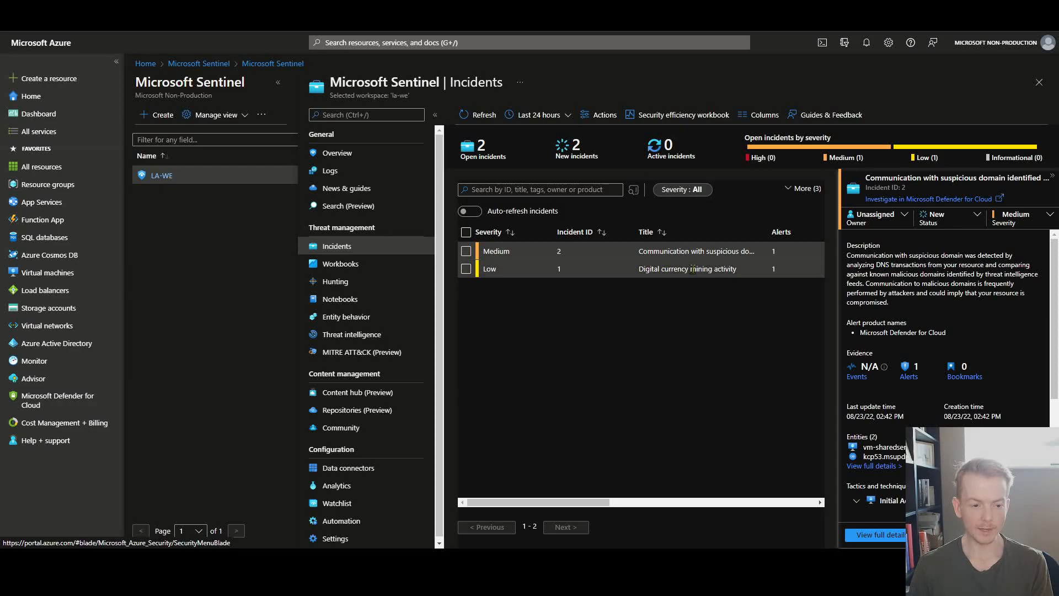
# Step: Show the low-severity Digital currency mining activity incident's details and scroll through them
pyautogui.click(687, 268)
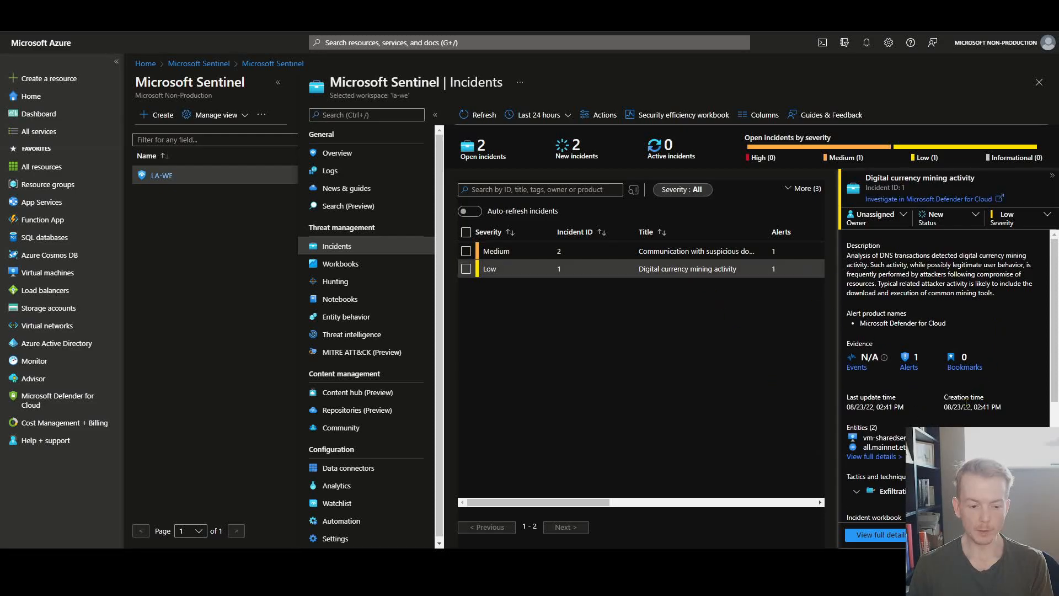
pyautogui.scroll(-3)
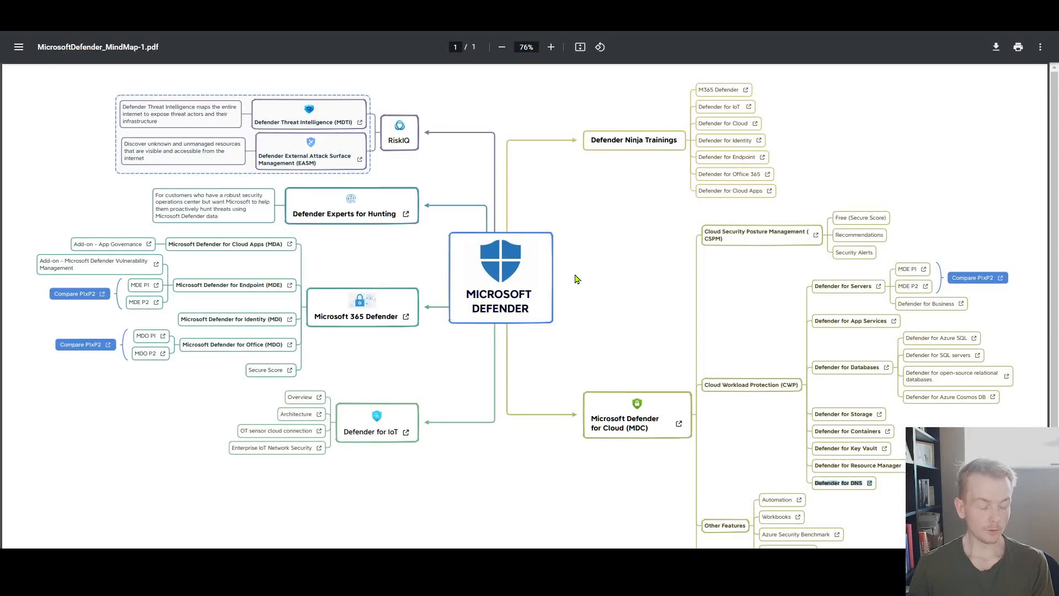
pyautogui.moveTo(521, 224)
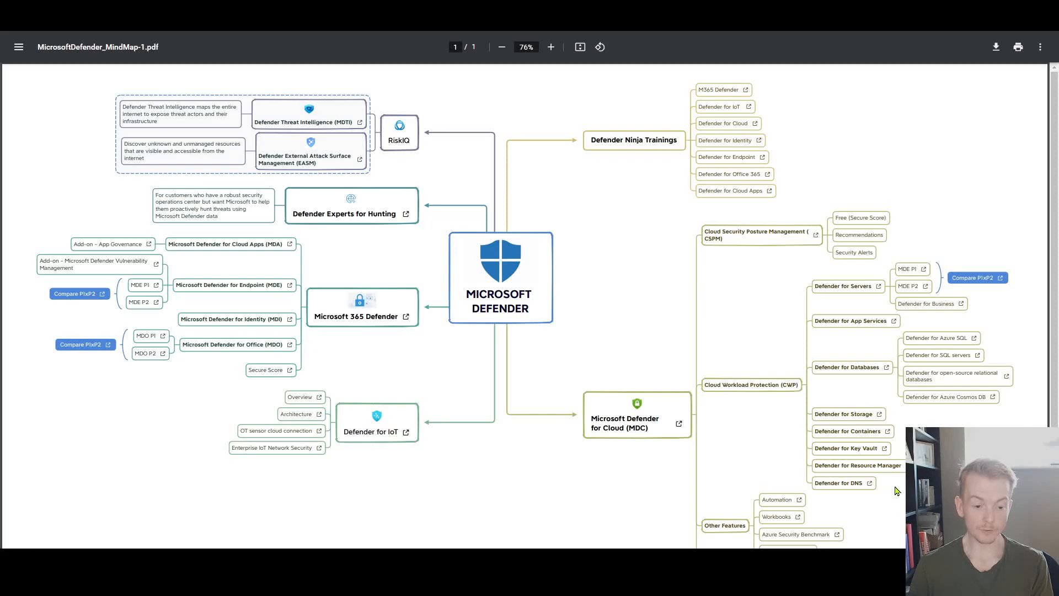
pyautogui.moveTo(887, 491)
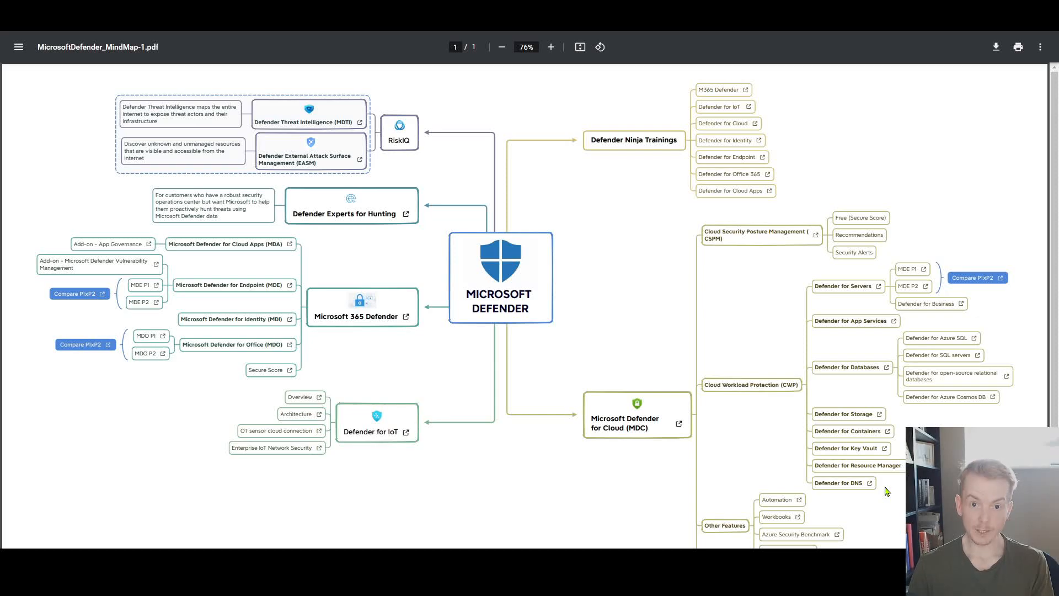
pyautogui.moveTo(884, 492)
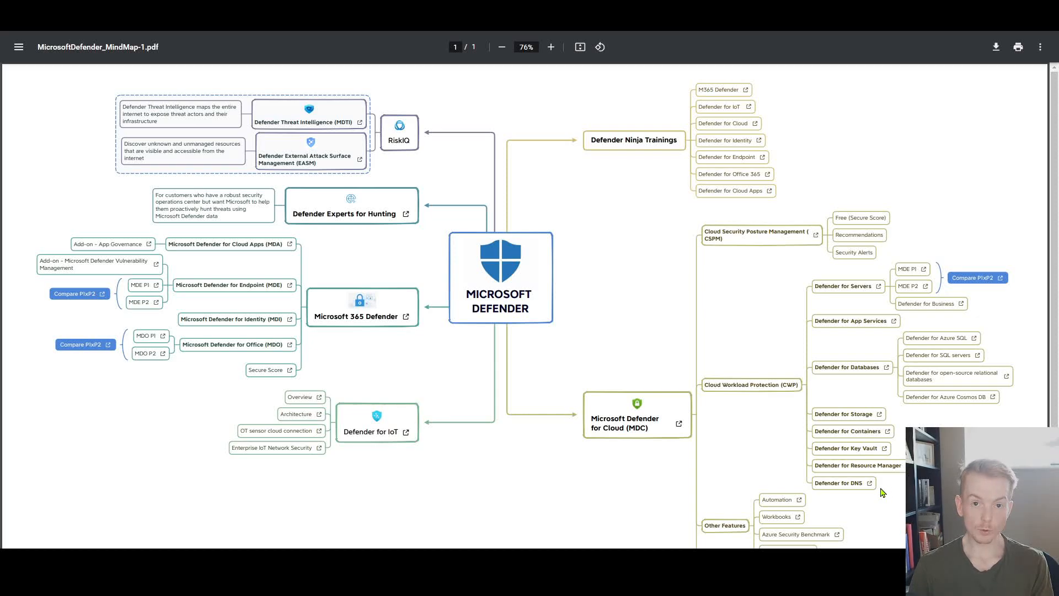